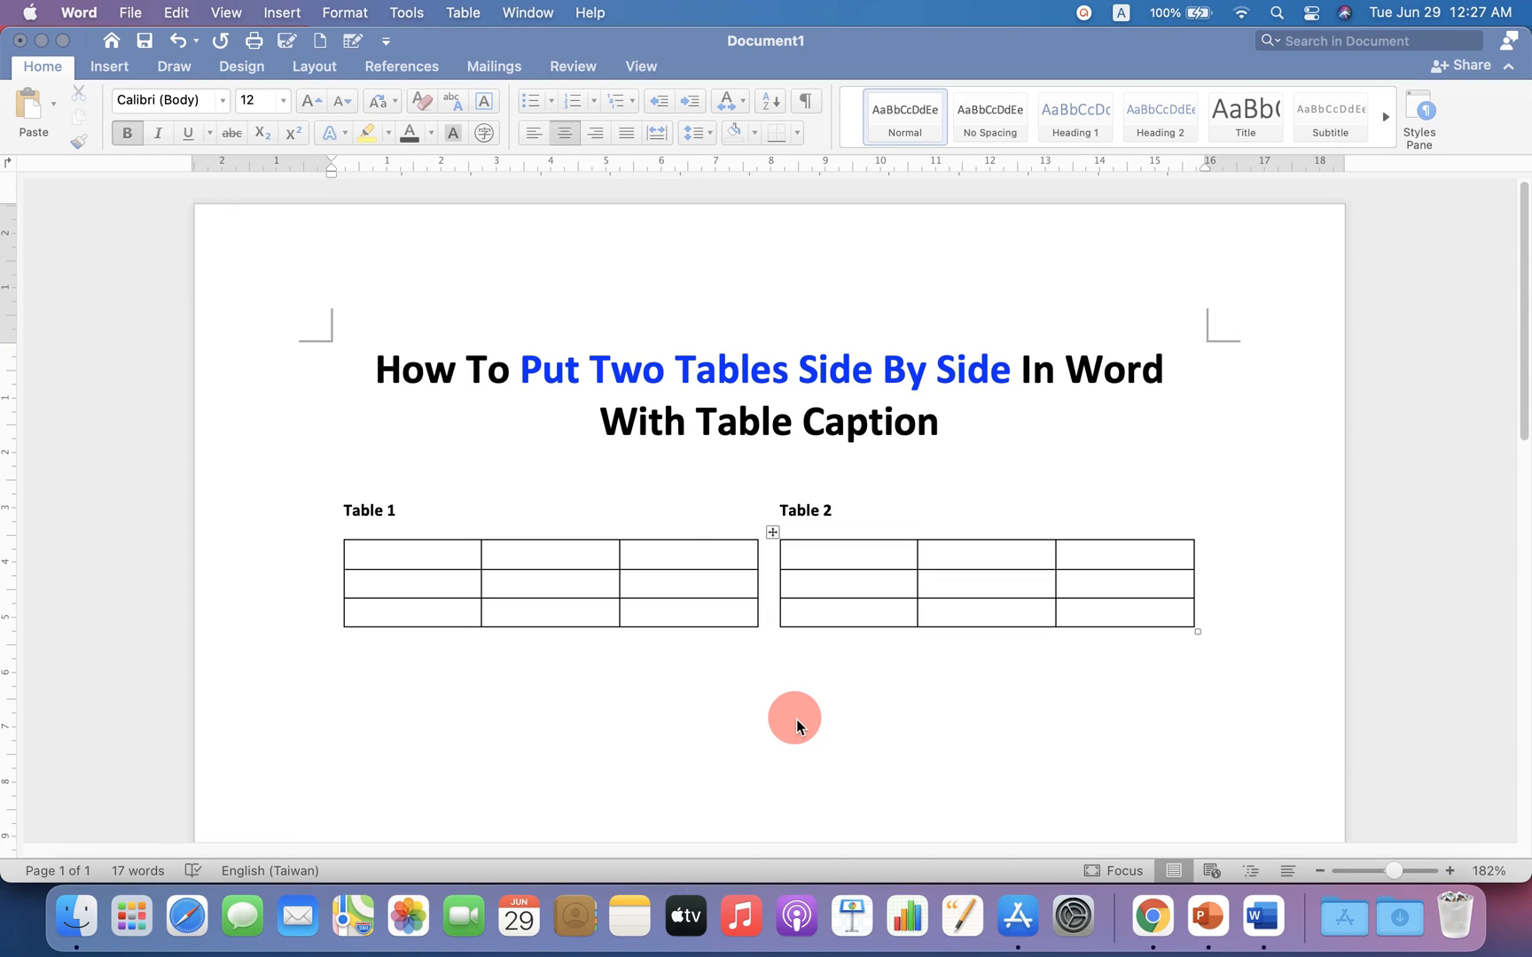
mouse_move(665, 400)
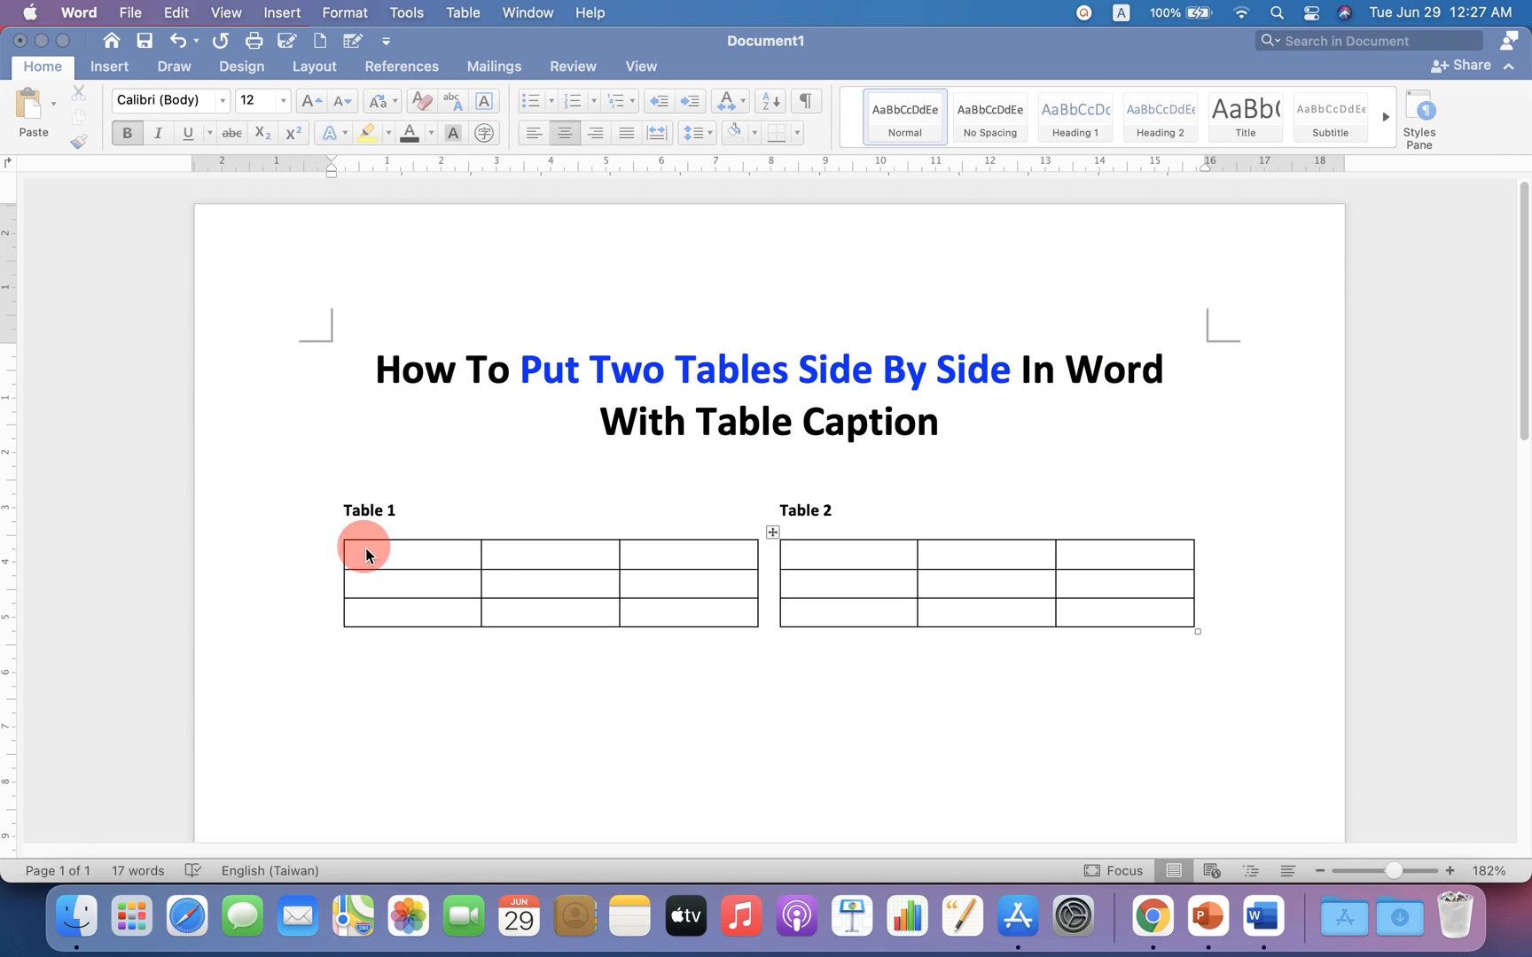
mouse_move(795, 501)
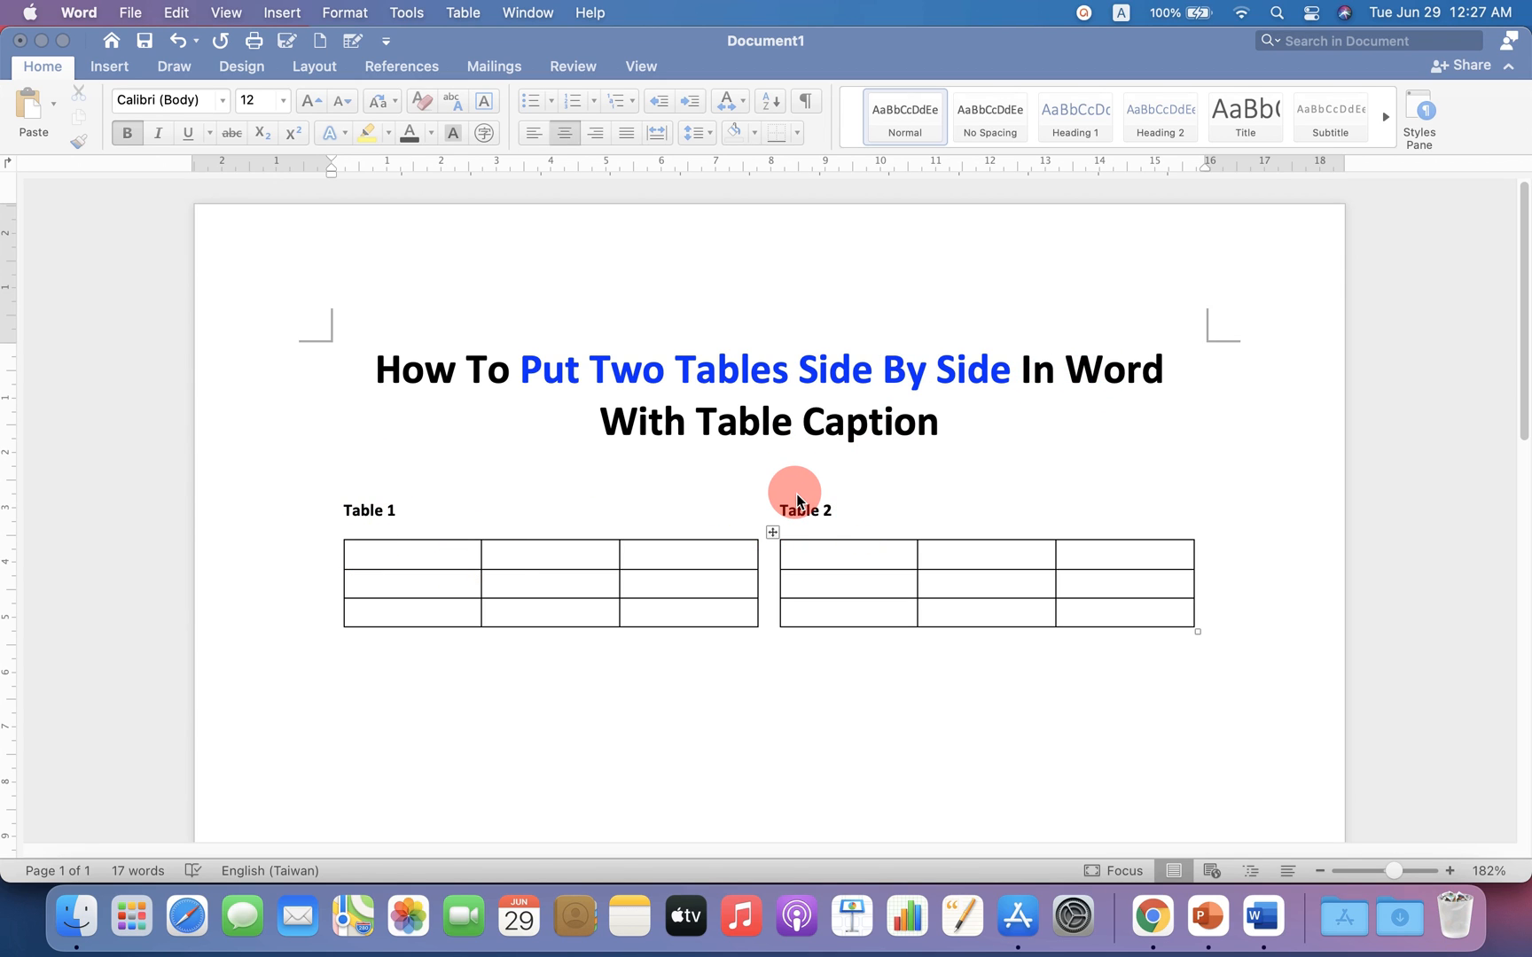
mouse_move(431, 468)
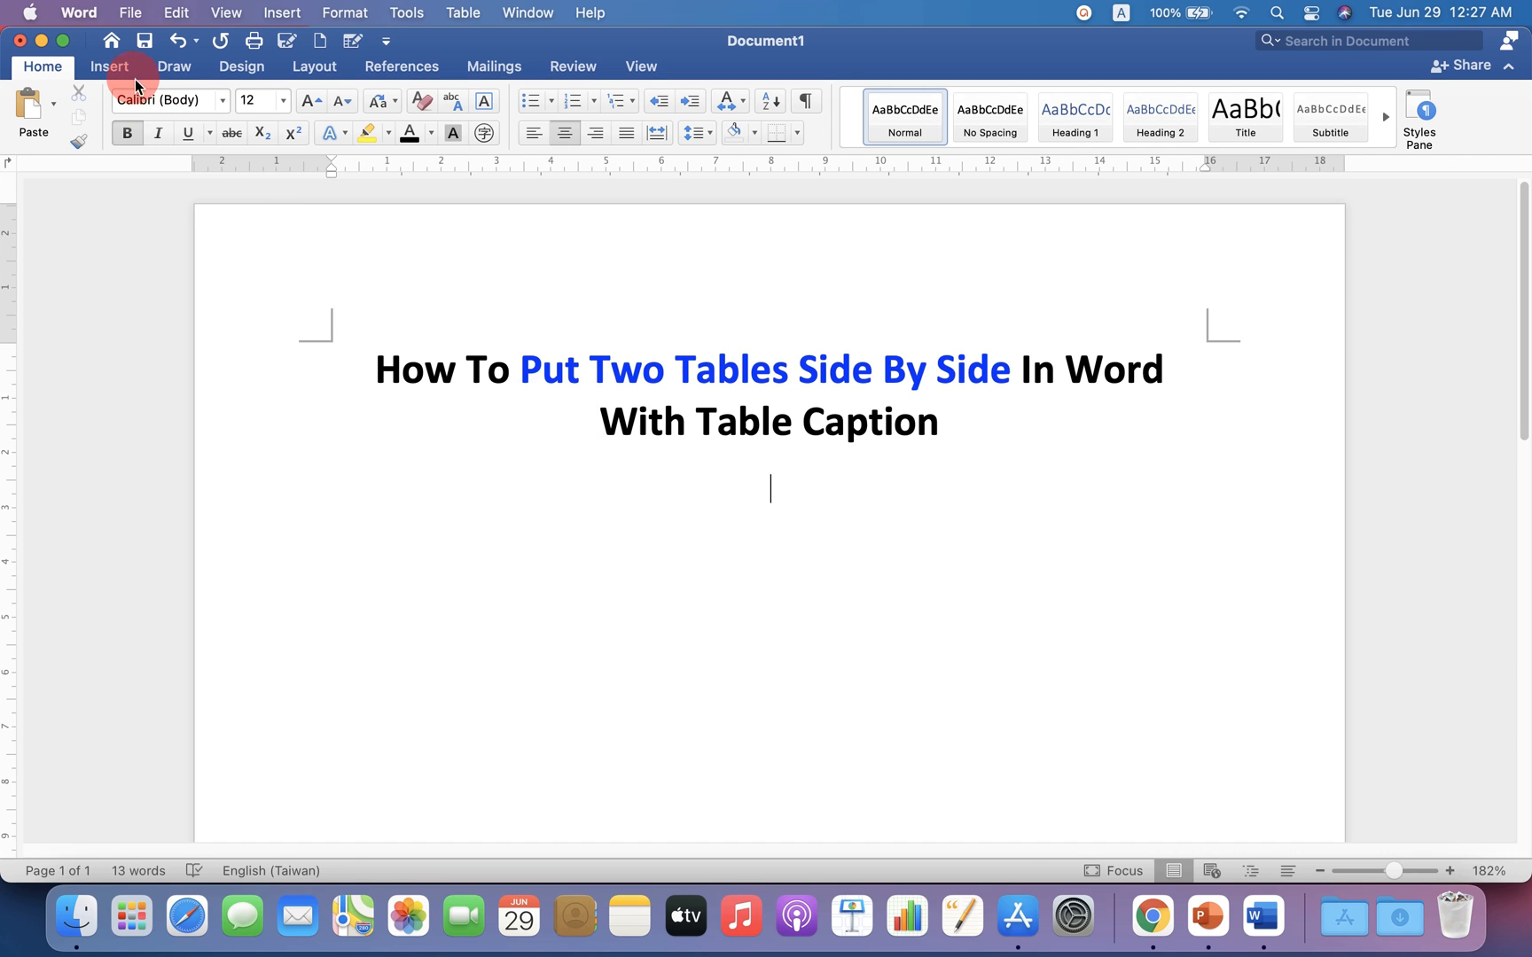
Step: Insert a one-row, two-column table beneath the heading as a container
left_click(108, 66)
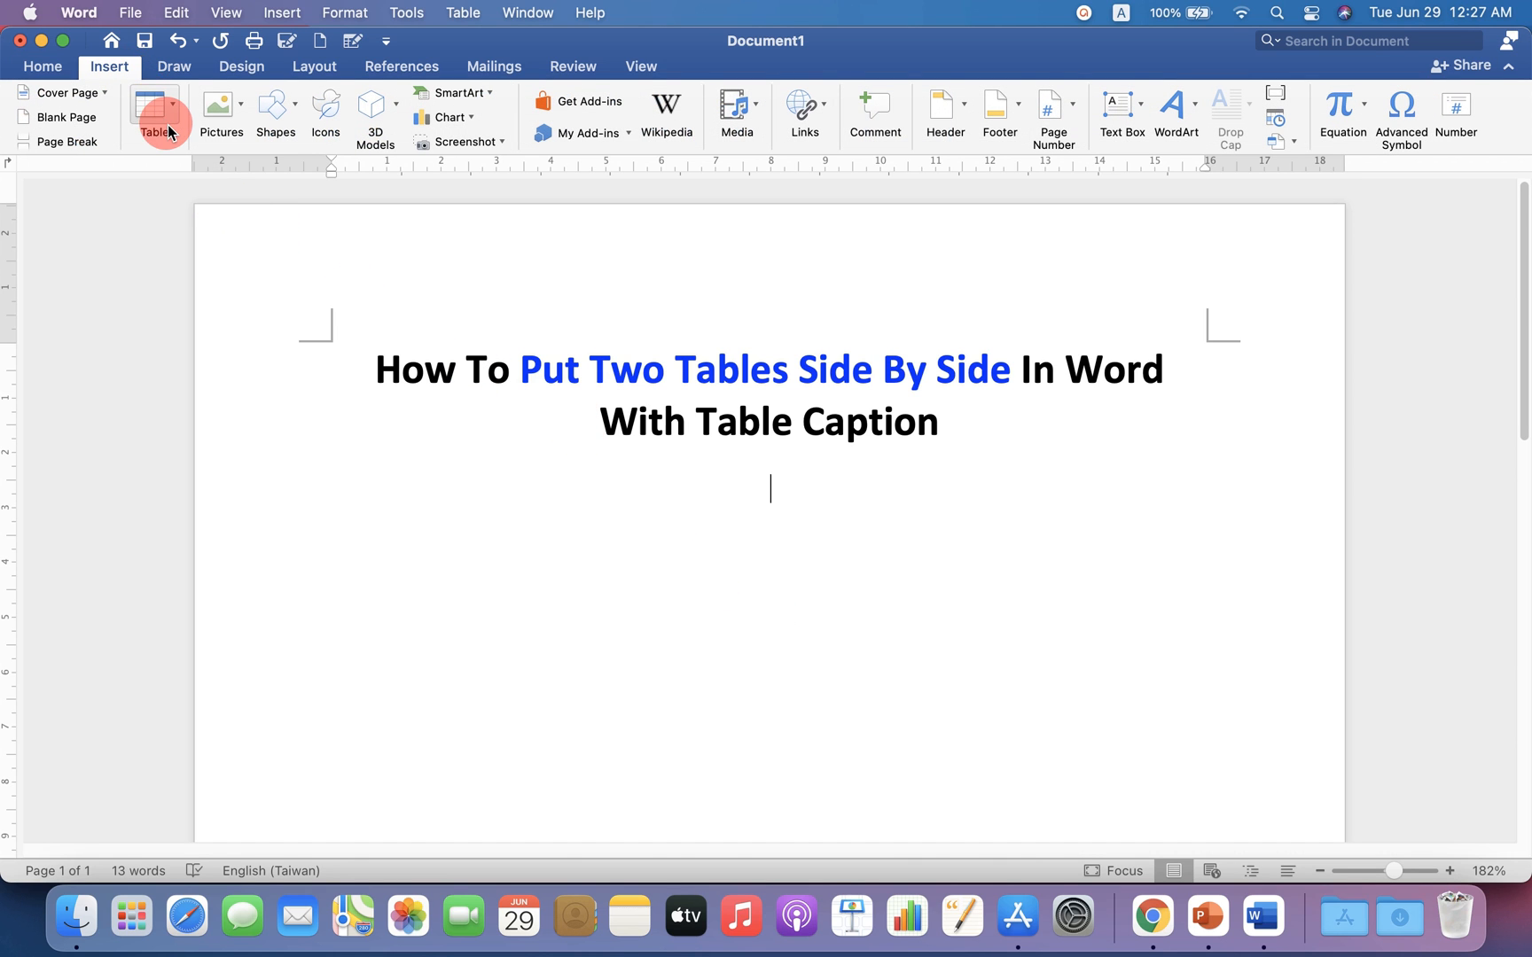
left_click(156, 125)
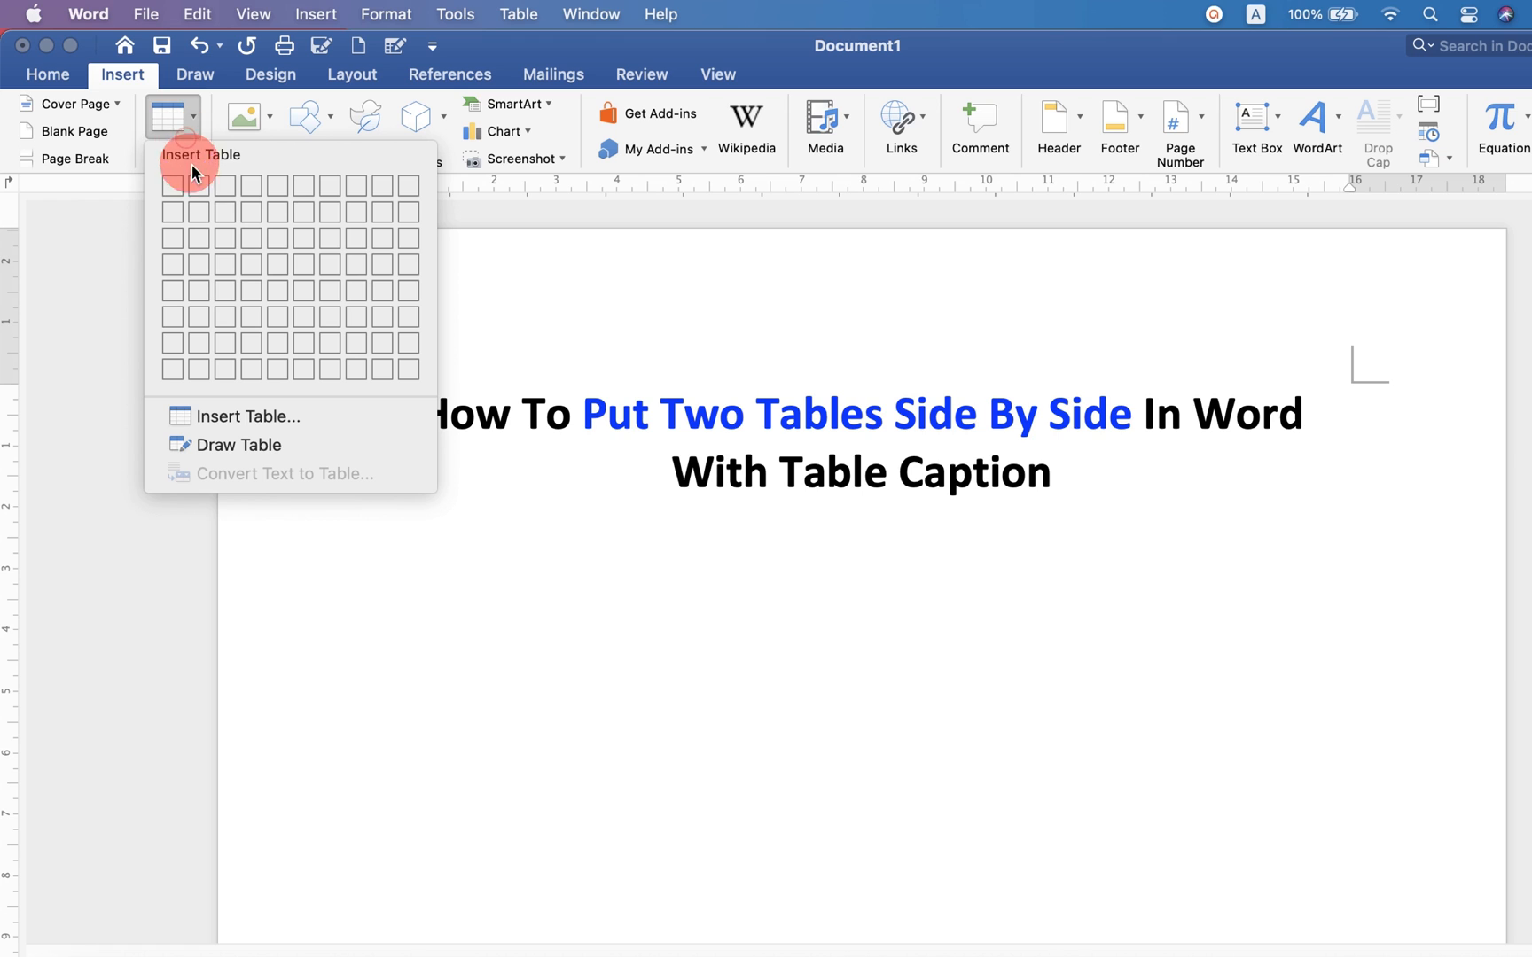
left_click(197, 184)
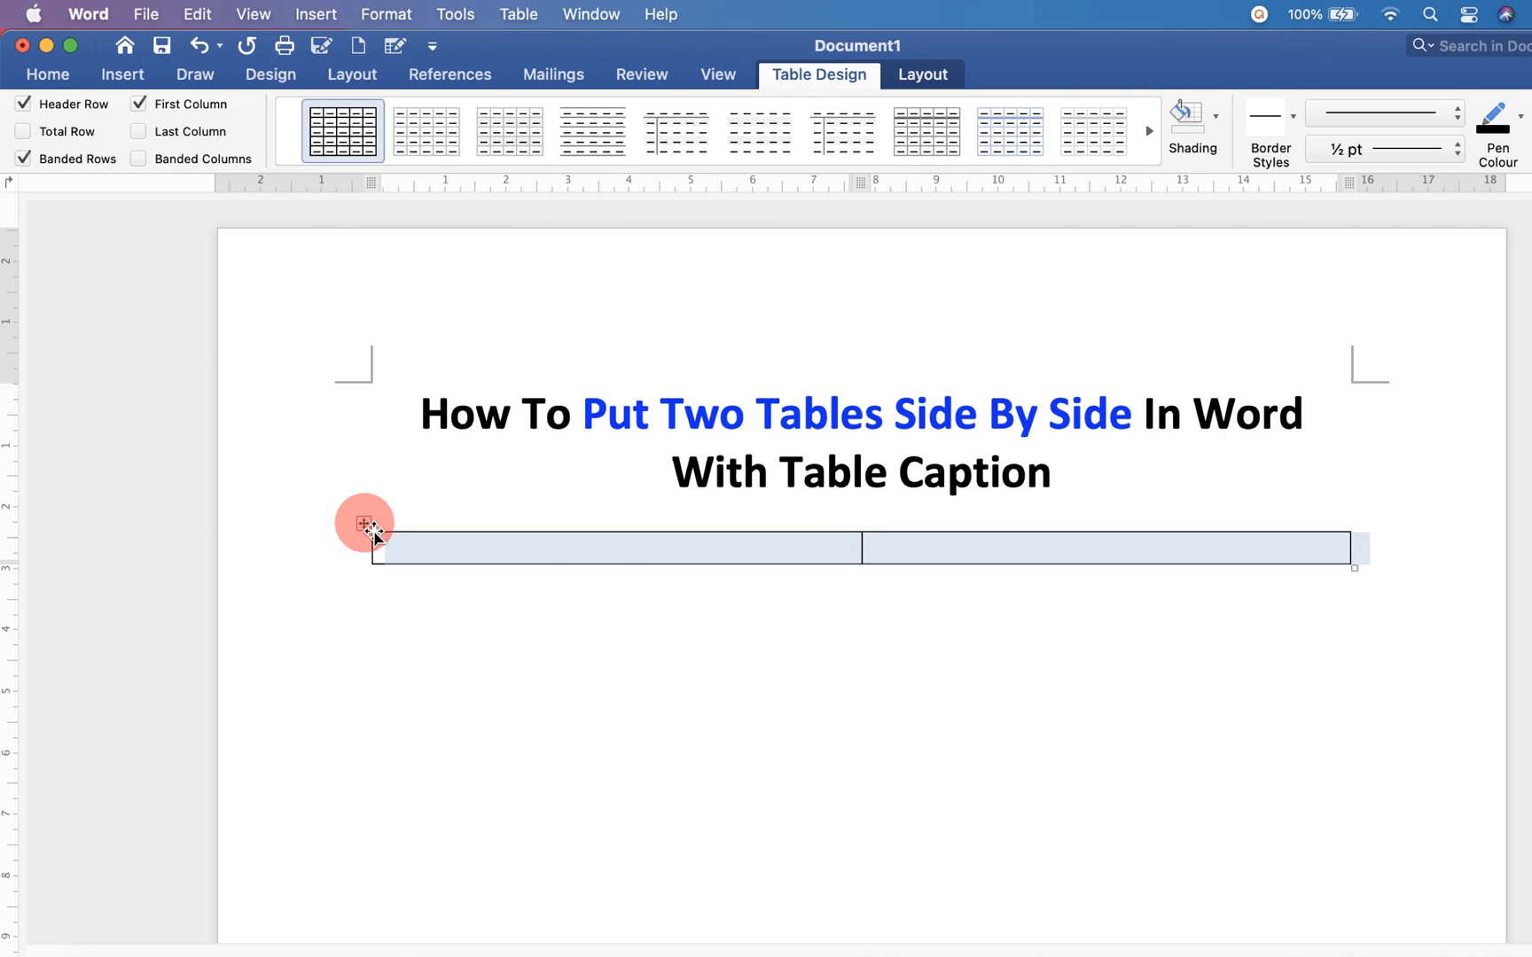
Step: Set the container table's borders to None so it becomes invisible
right_click(374, 525)
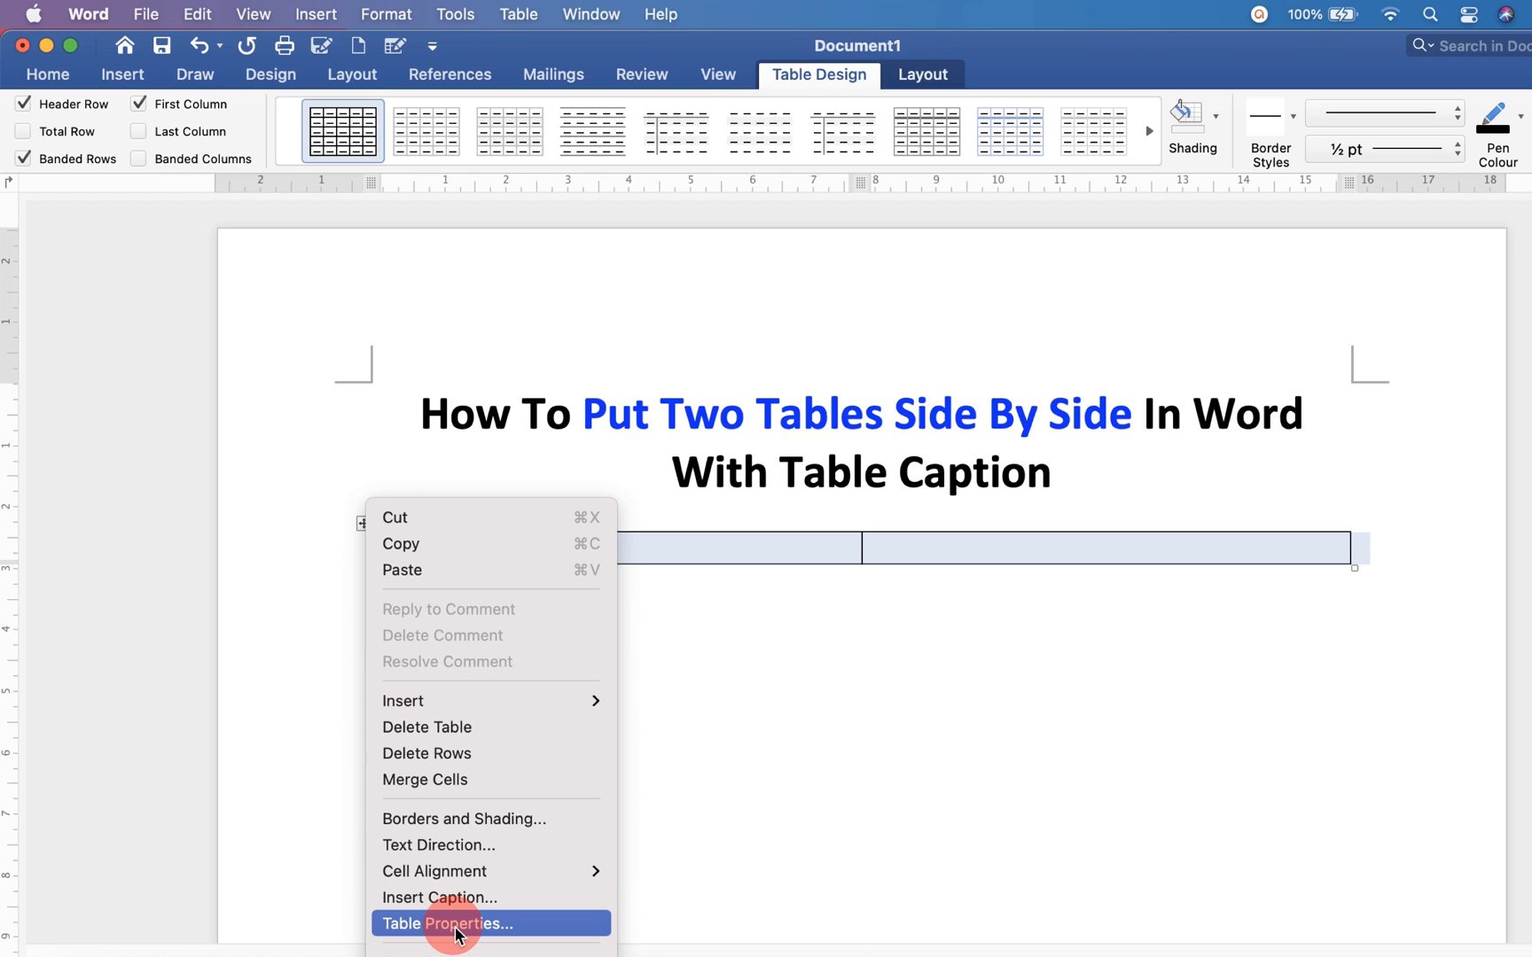
left_click(448, 924)
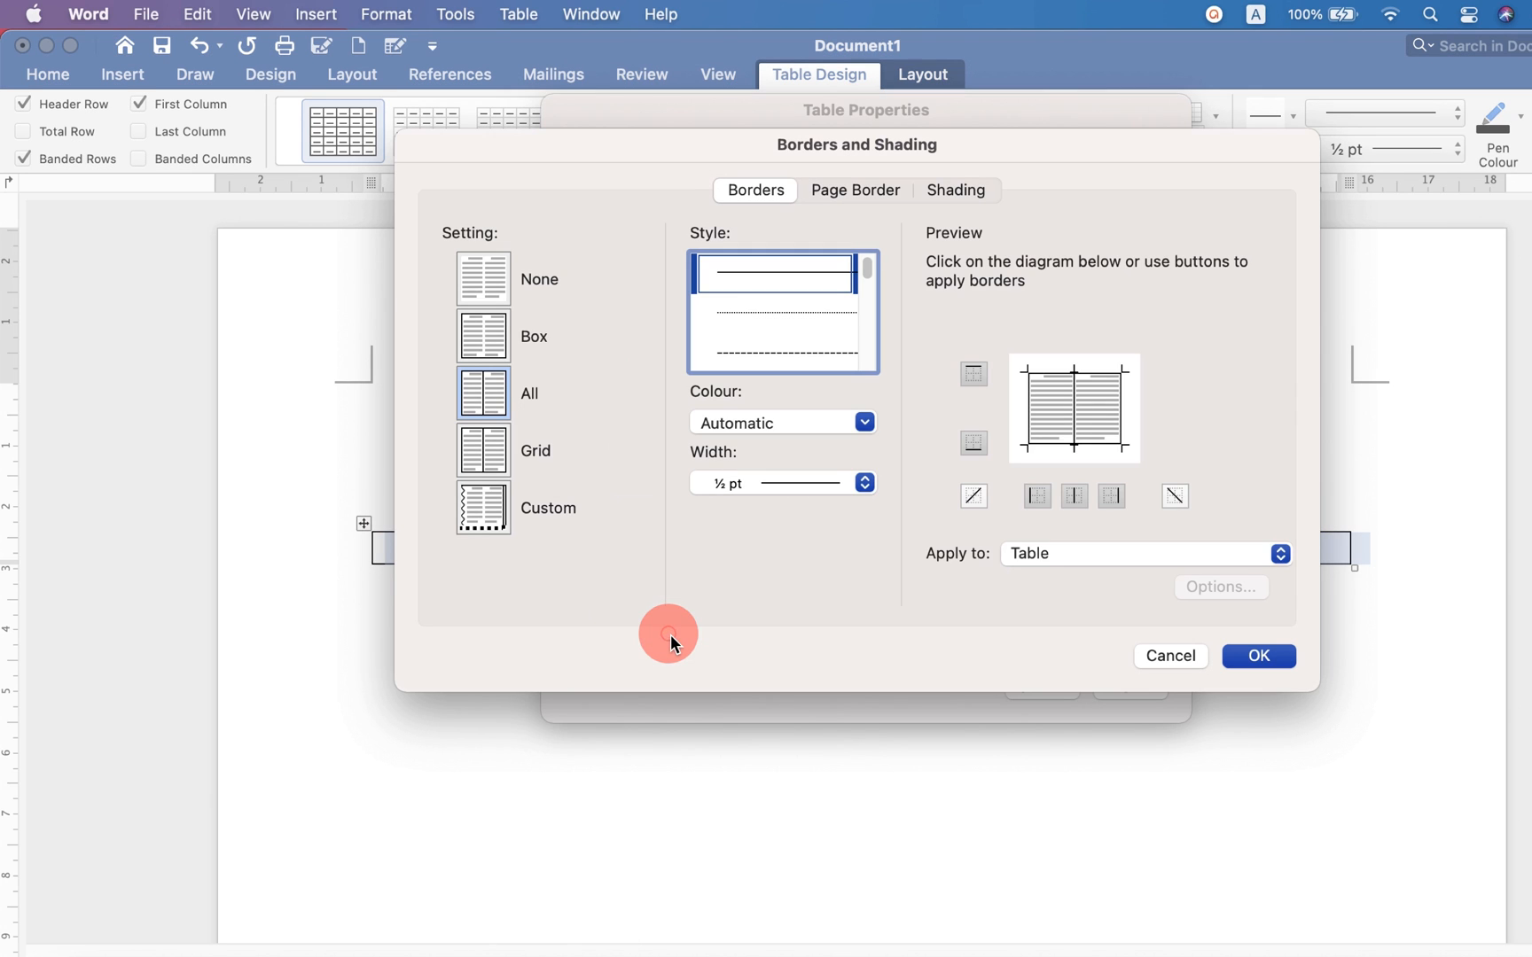
left_click(482, 278)
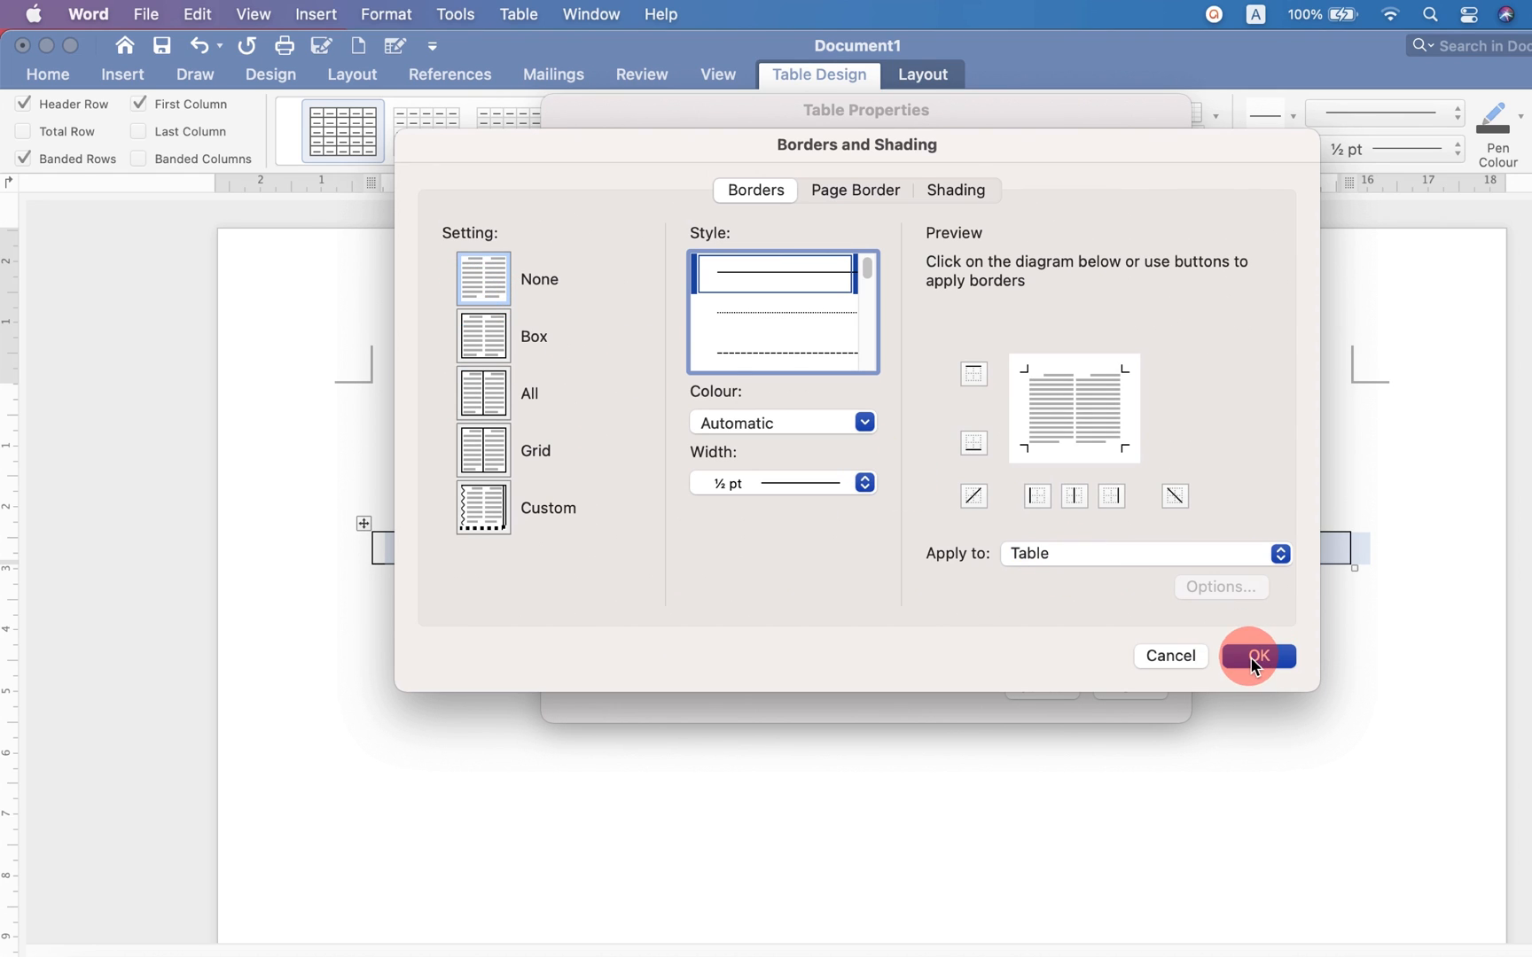
left_click(1257, 656)
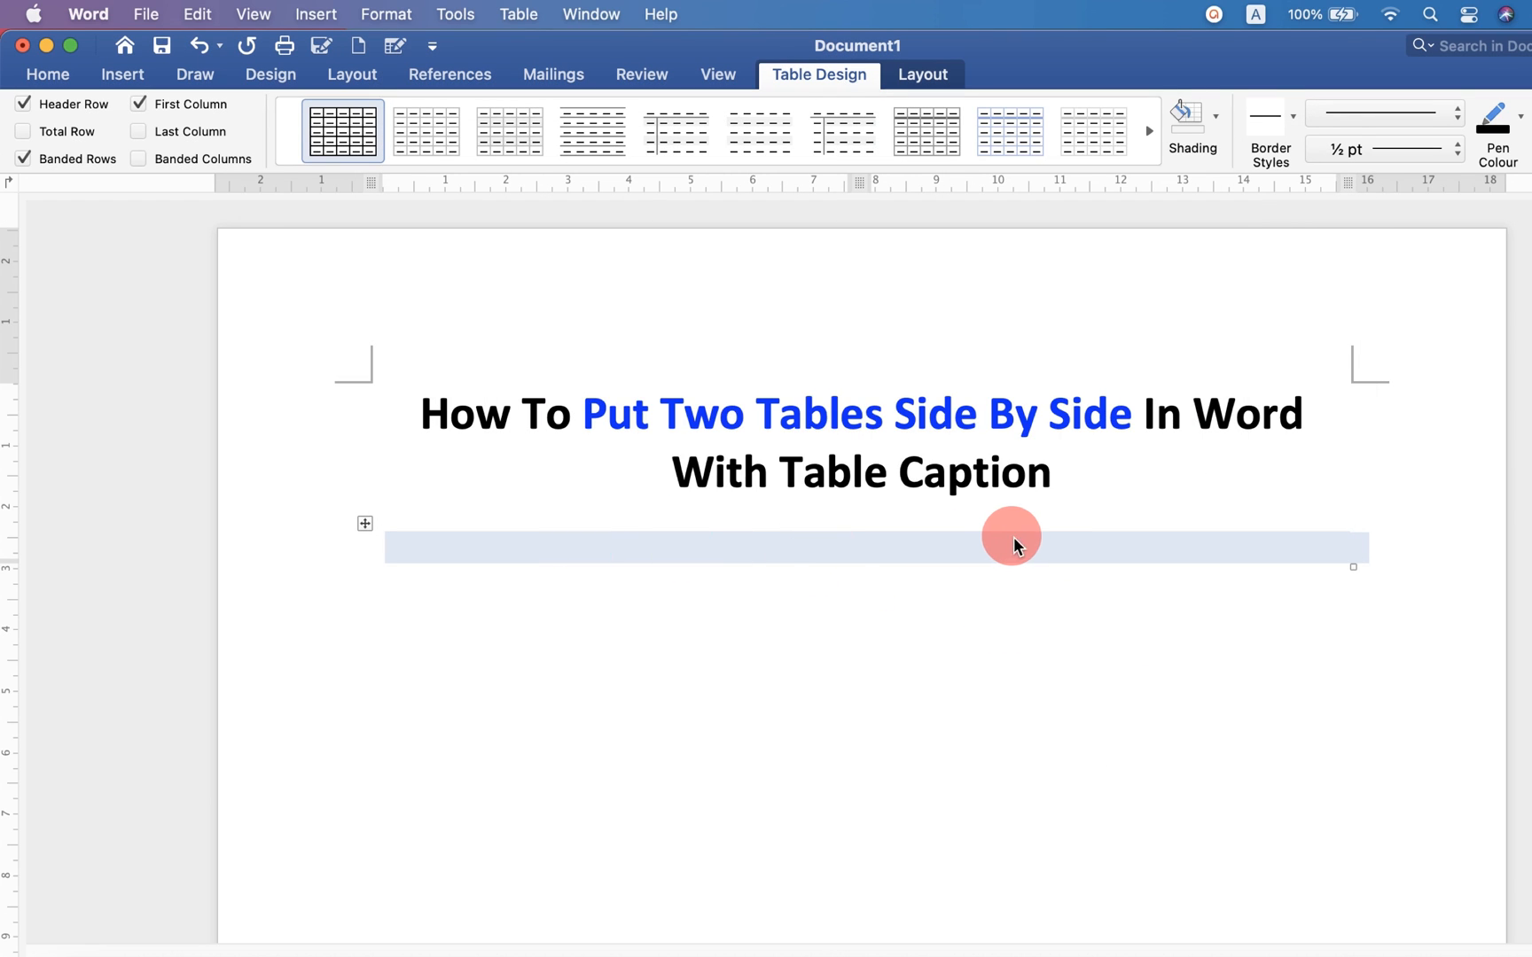
mouse_move(515, 544)
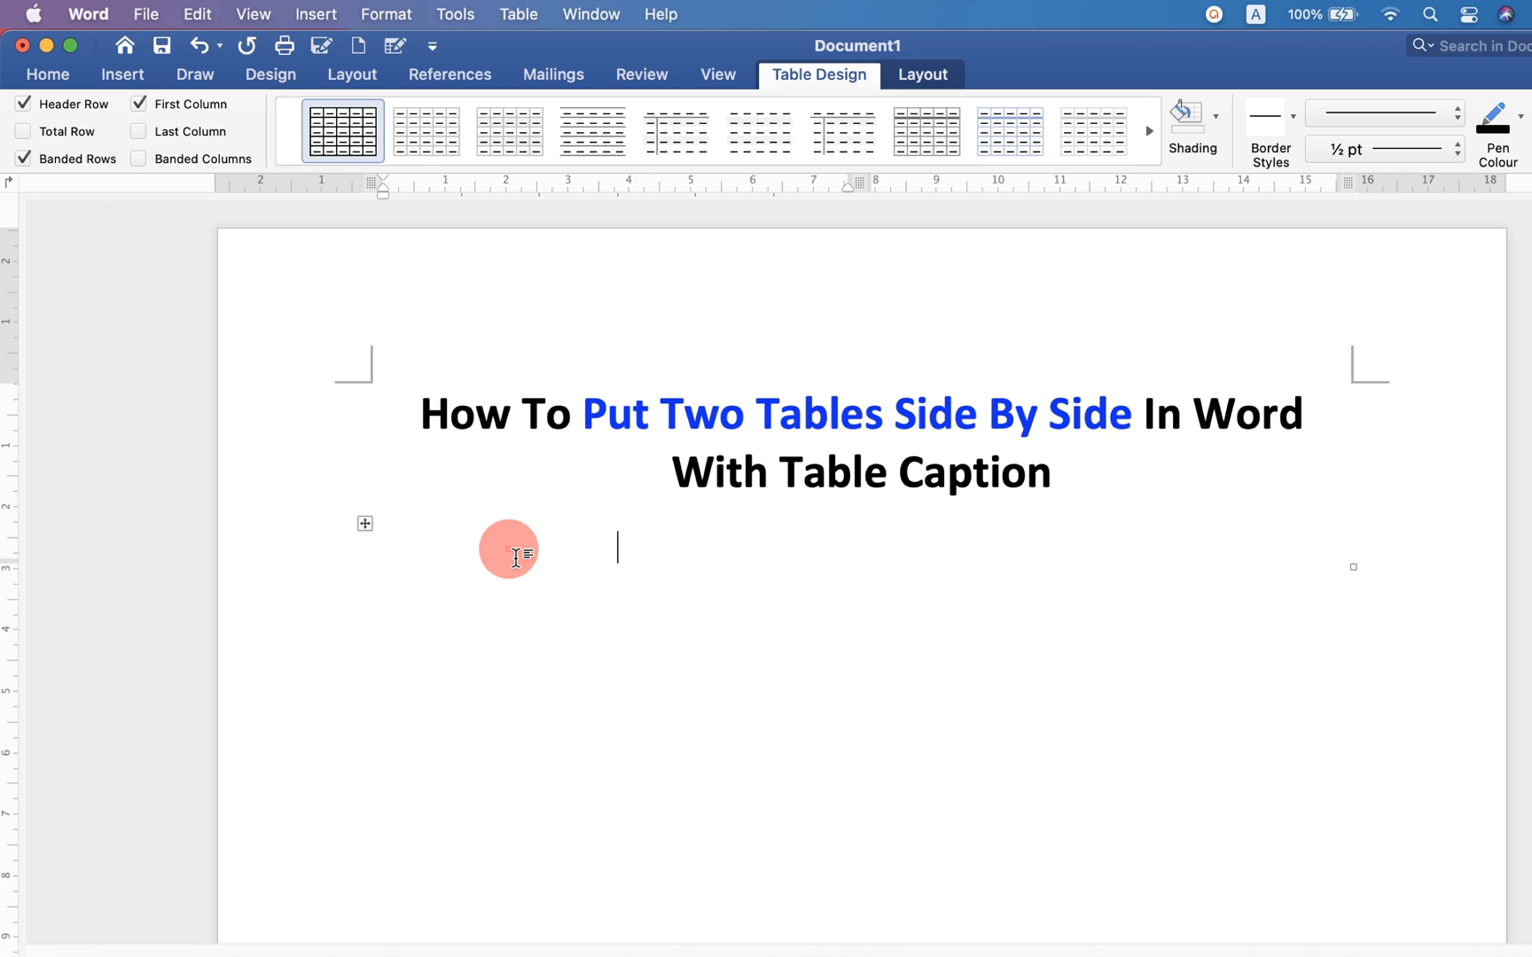
Step: Insert a 3x3 table into the left cell and another into the right cell
left_click(120, 75)
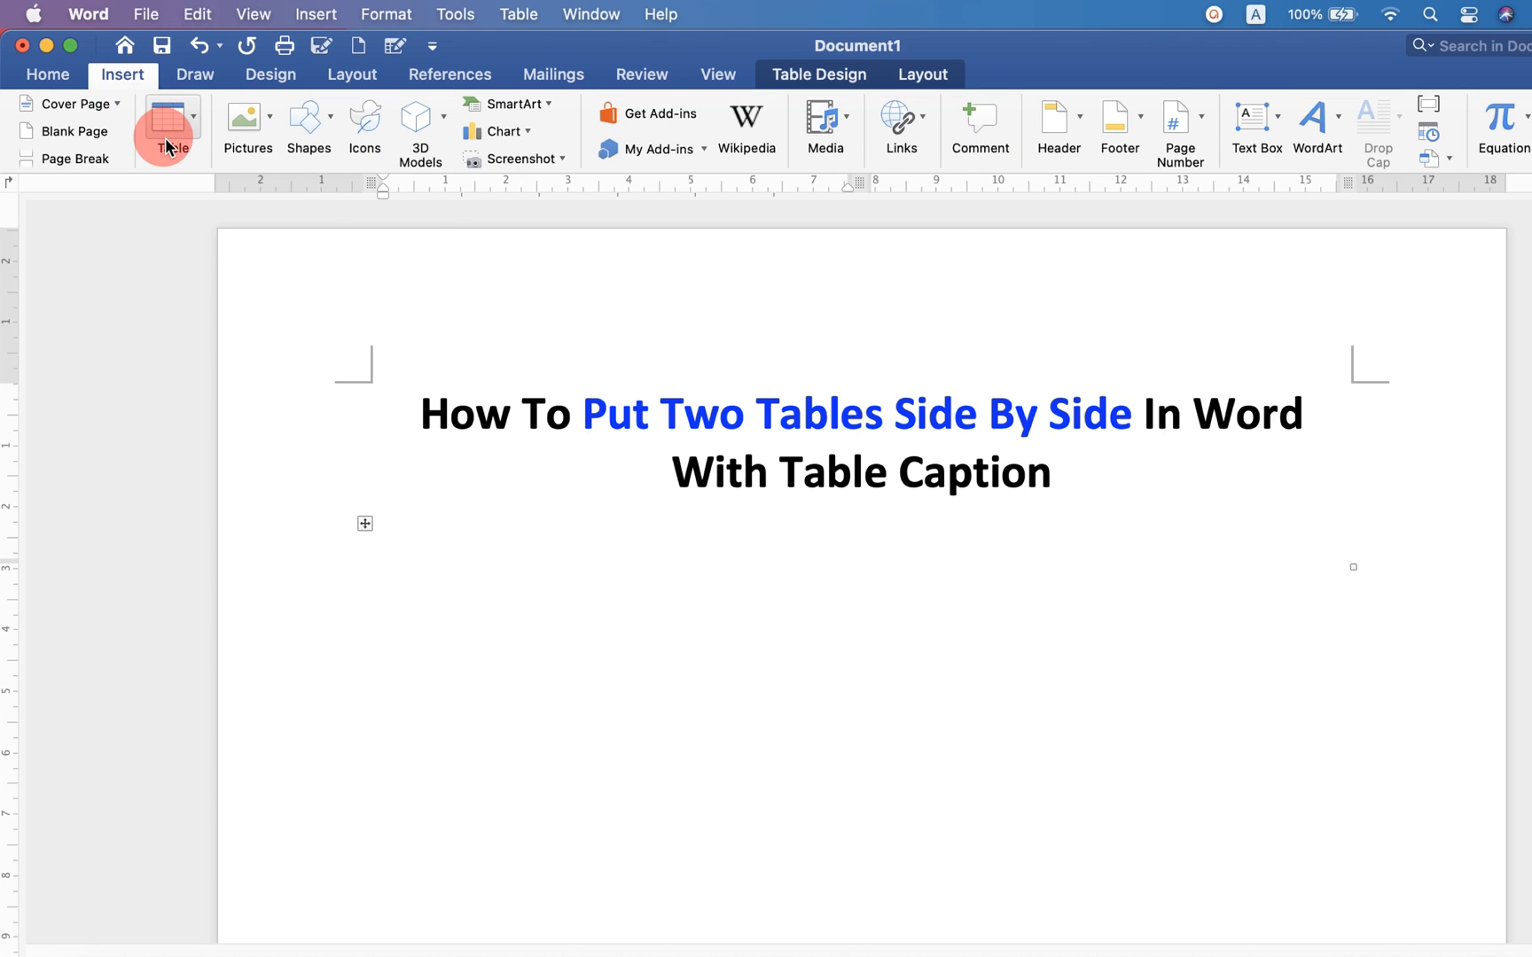
left_click(170, 123)
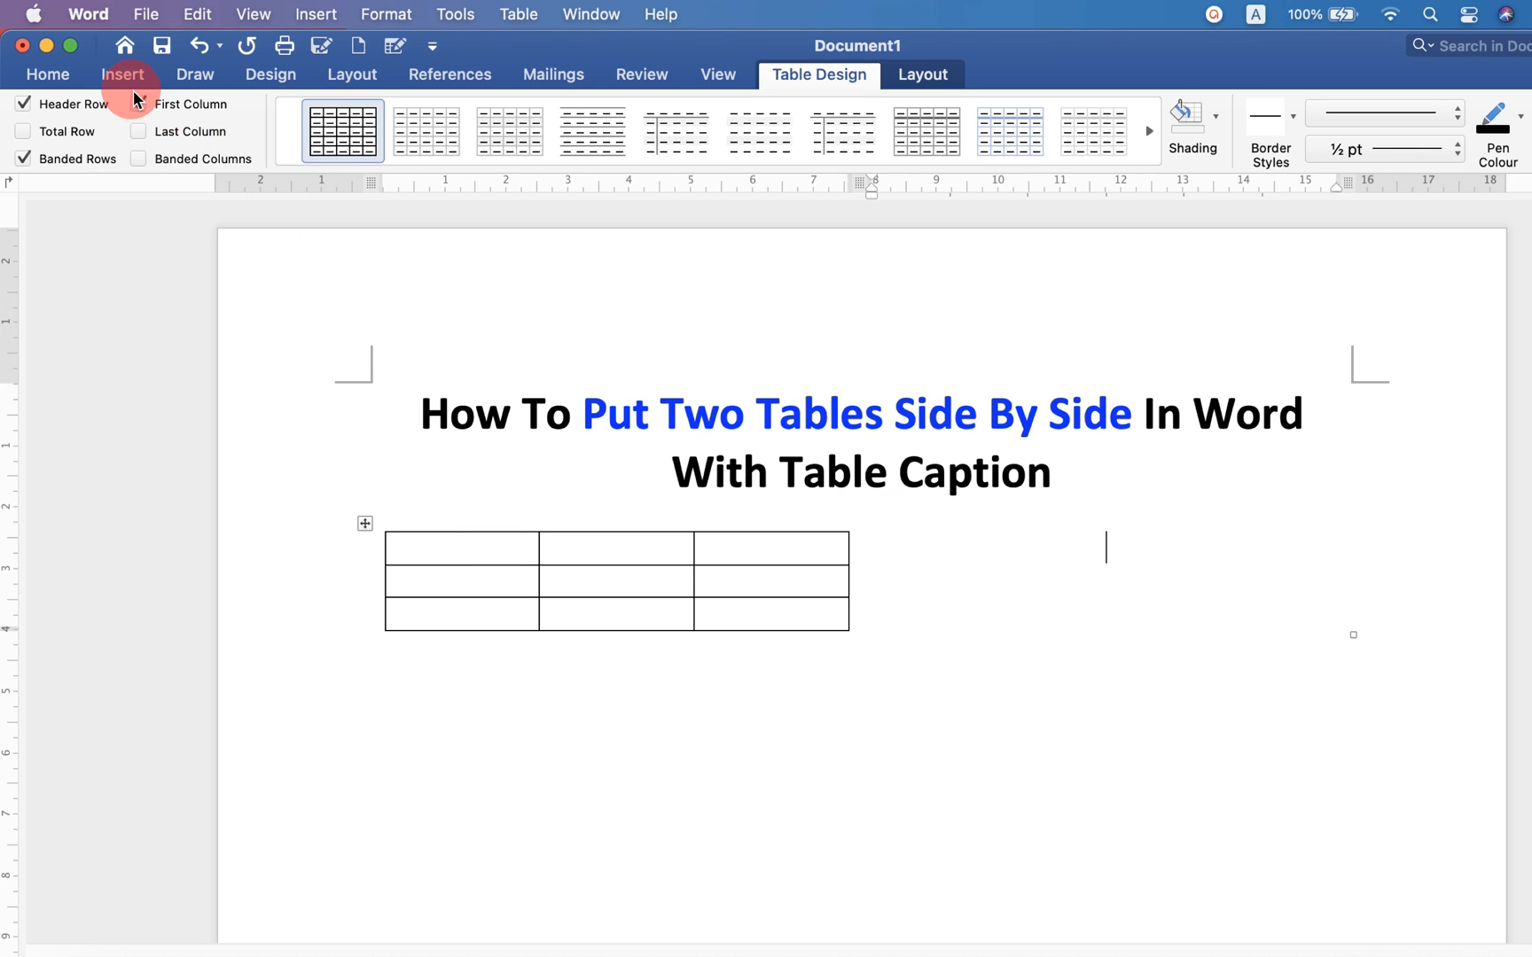
left_click(121, 75)
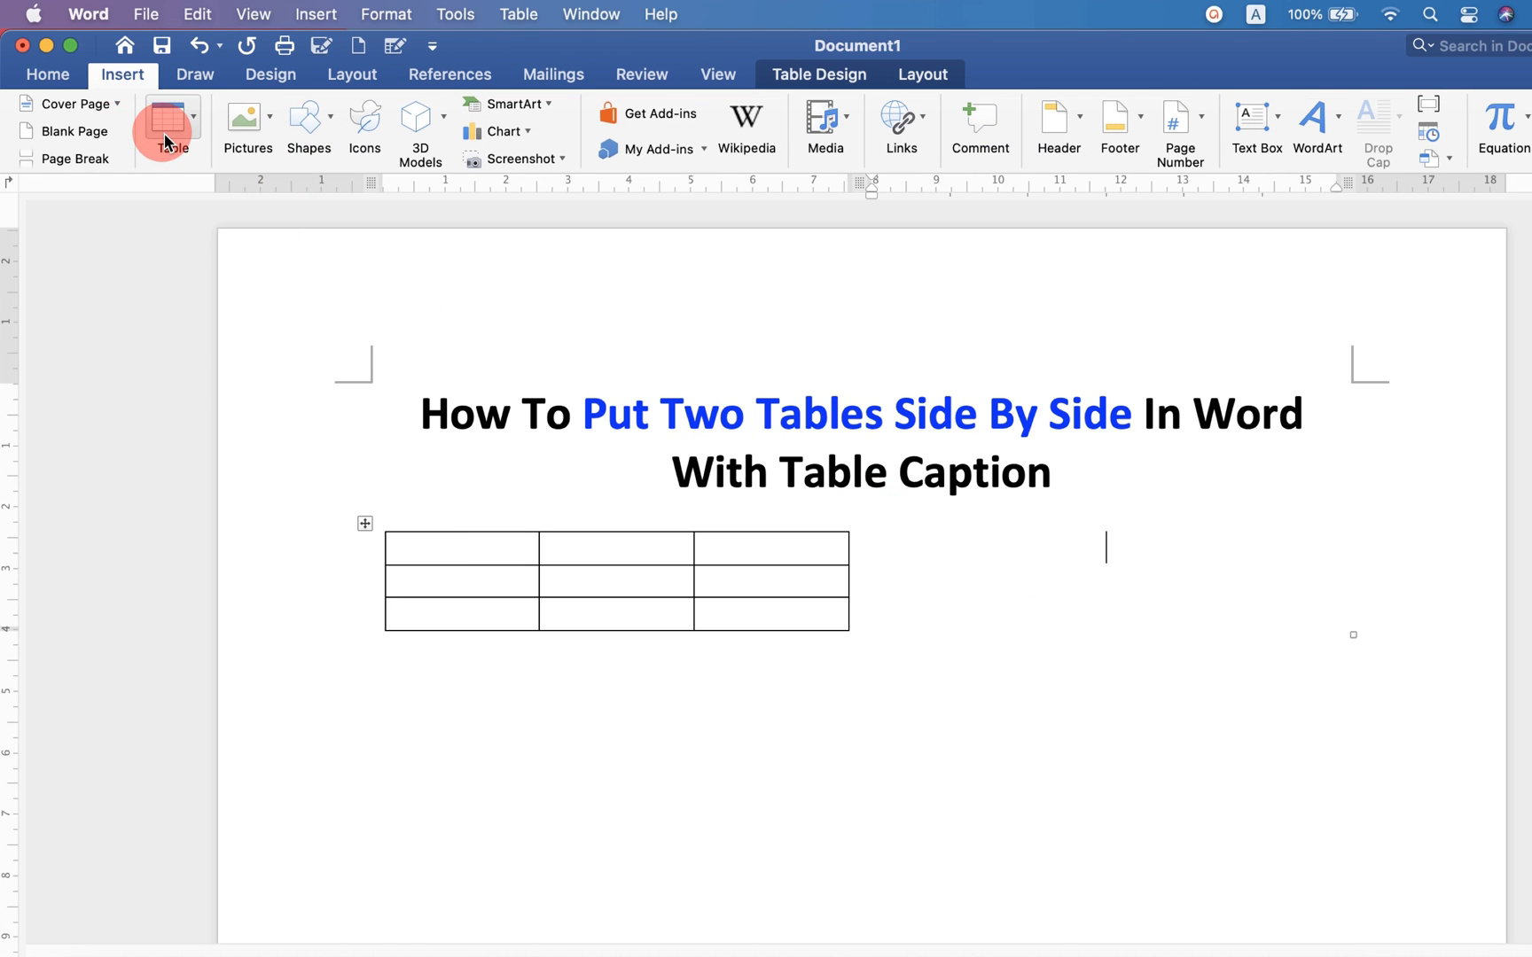
left_click(168, 117)
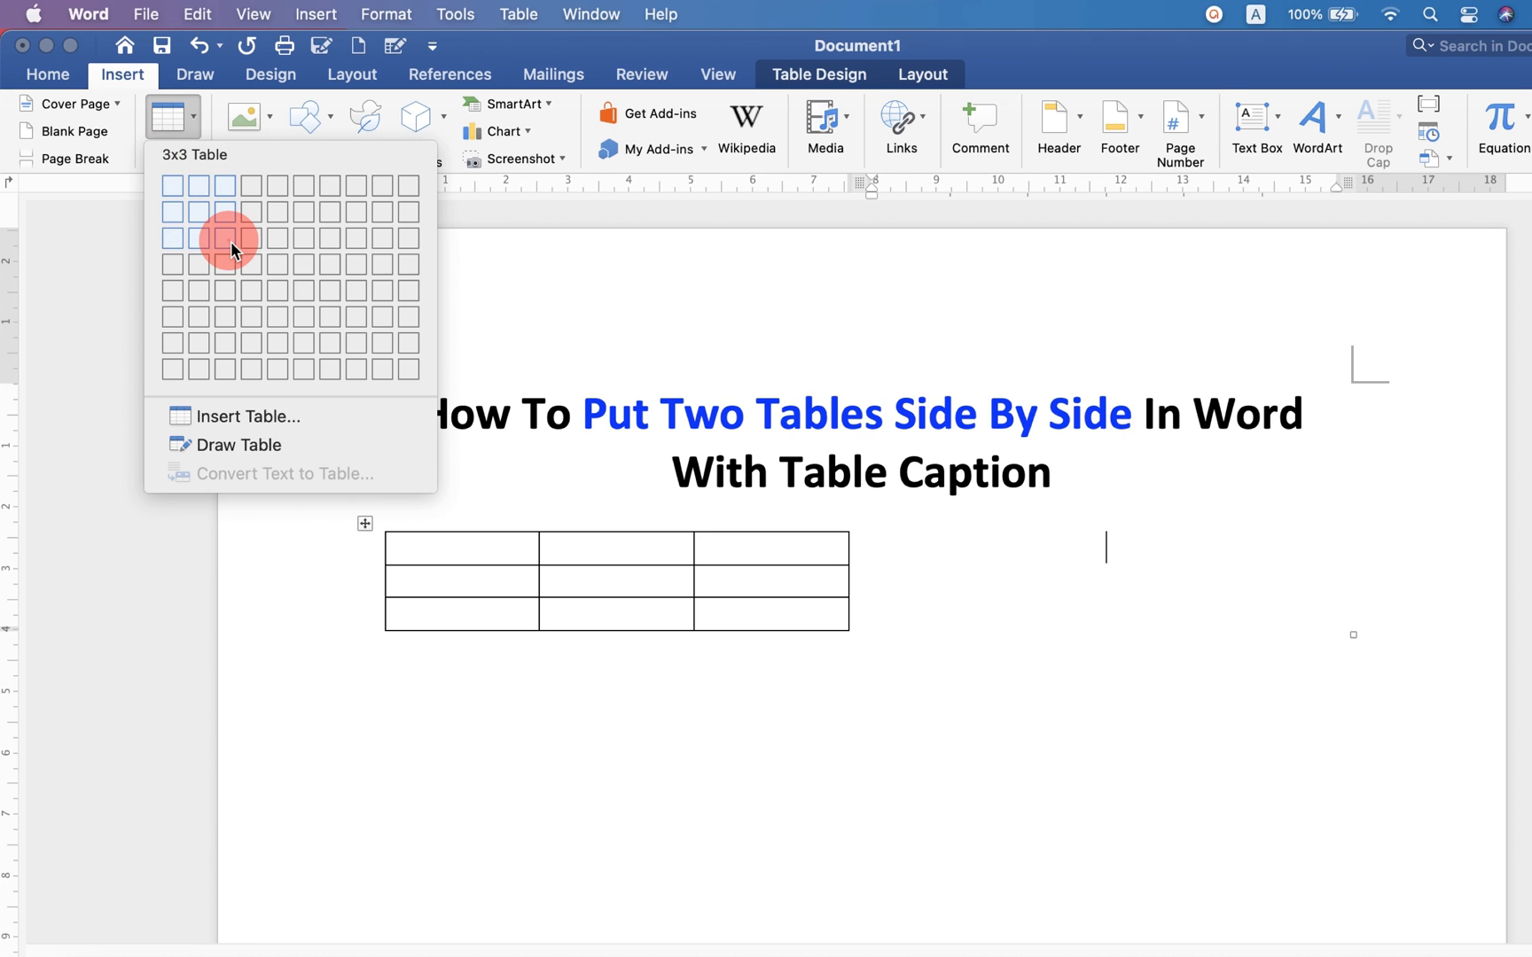
left_click(227, 240)
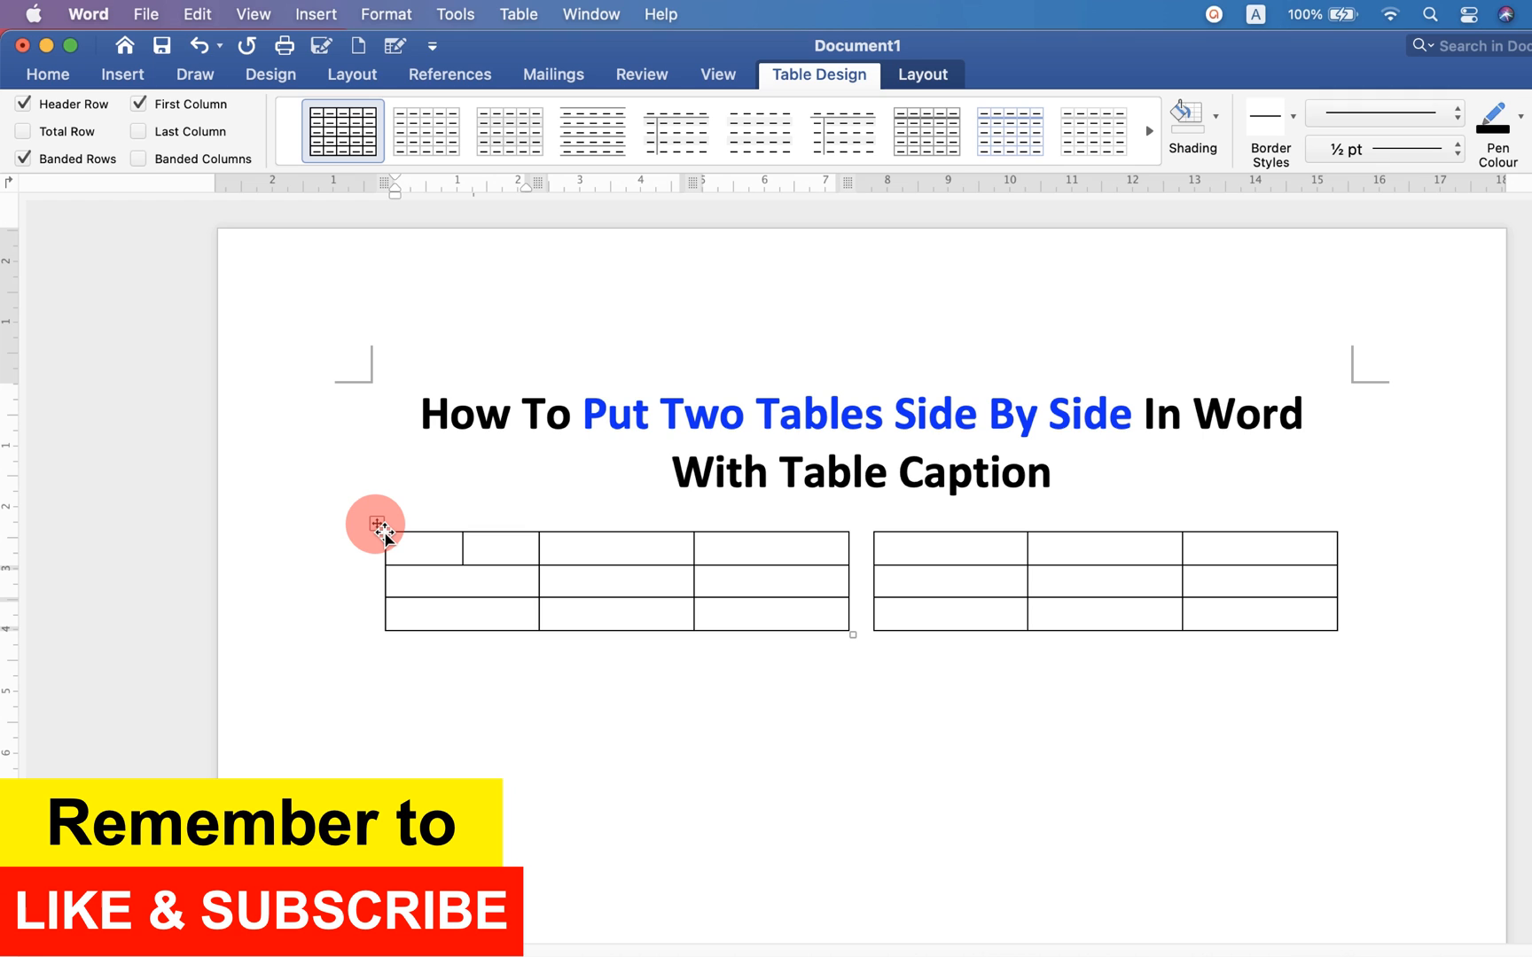
Step: Caption the left table 'Table 1' and make the caption bold black
right_click(376, 530)
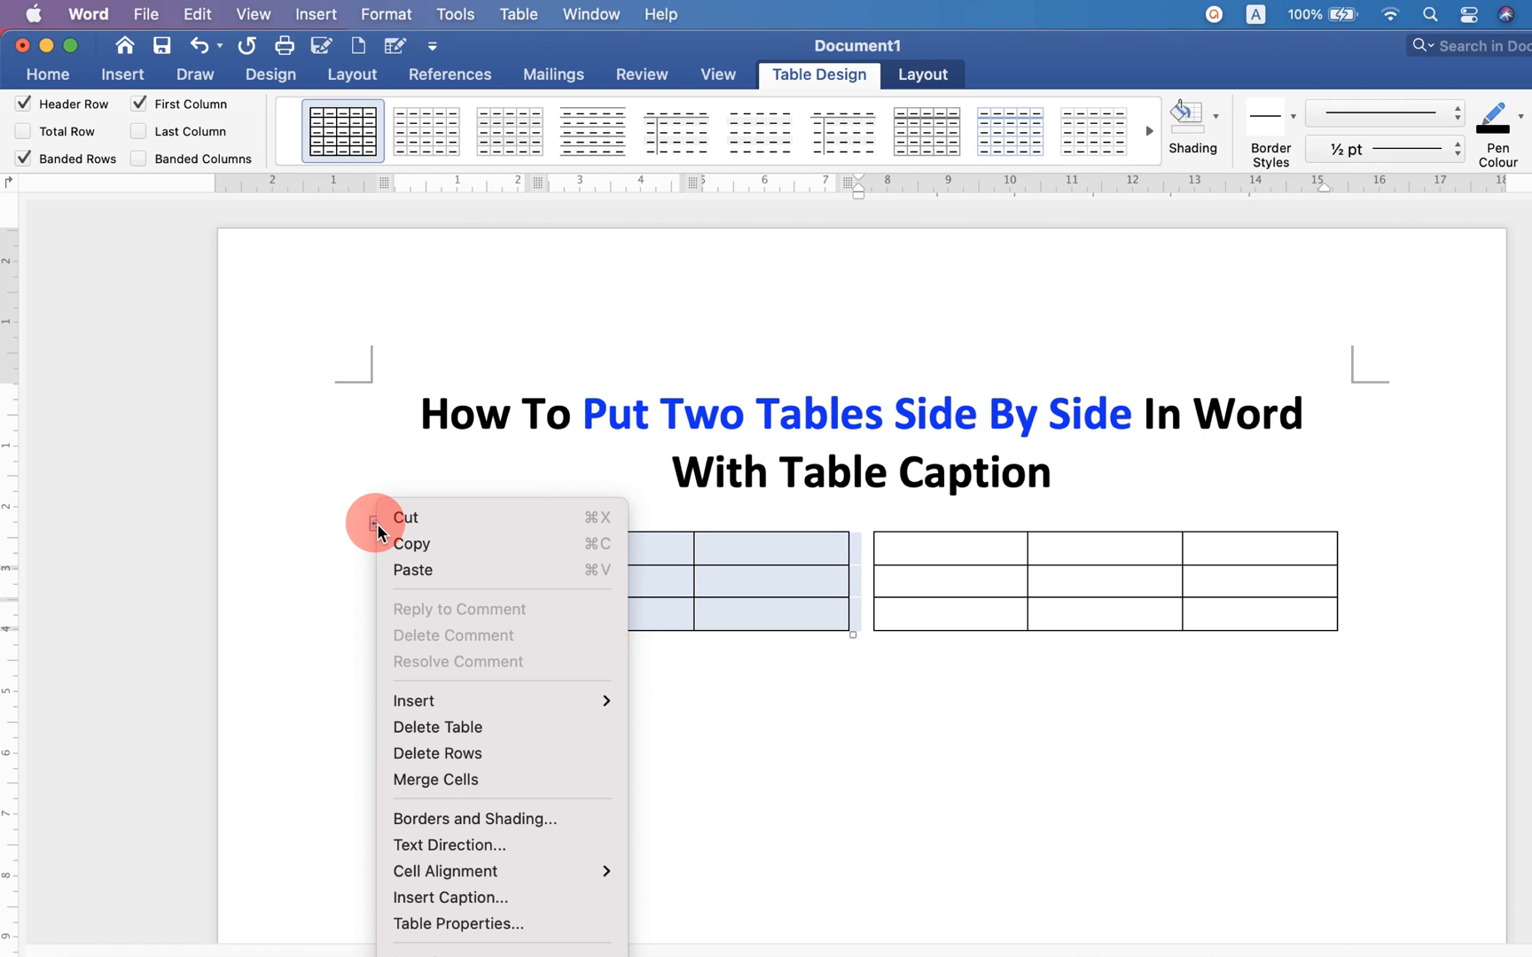
mouse_move(501, 897)
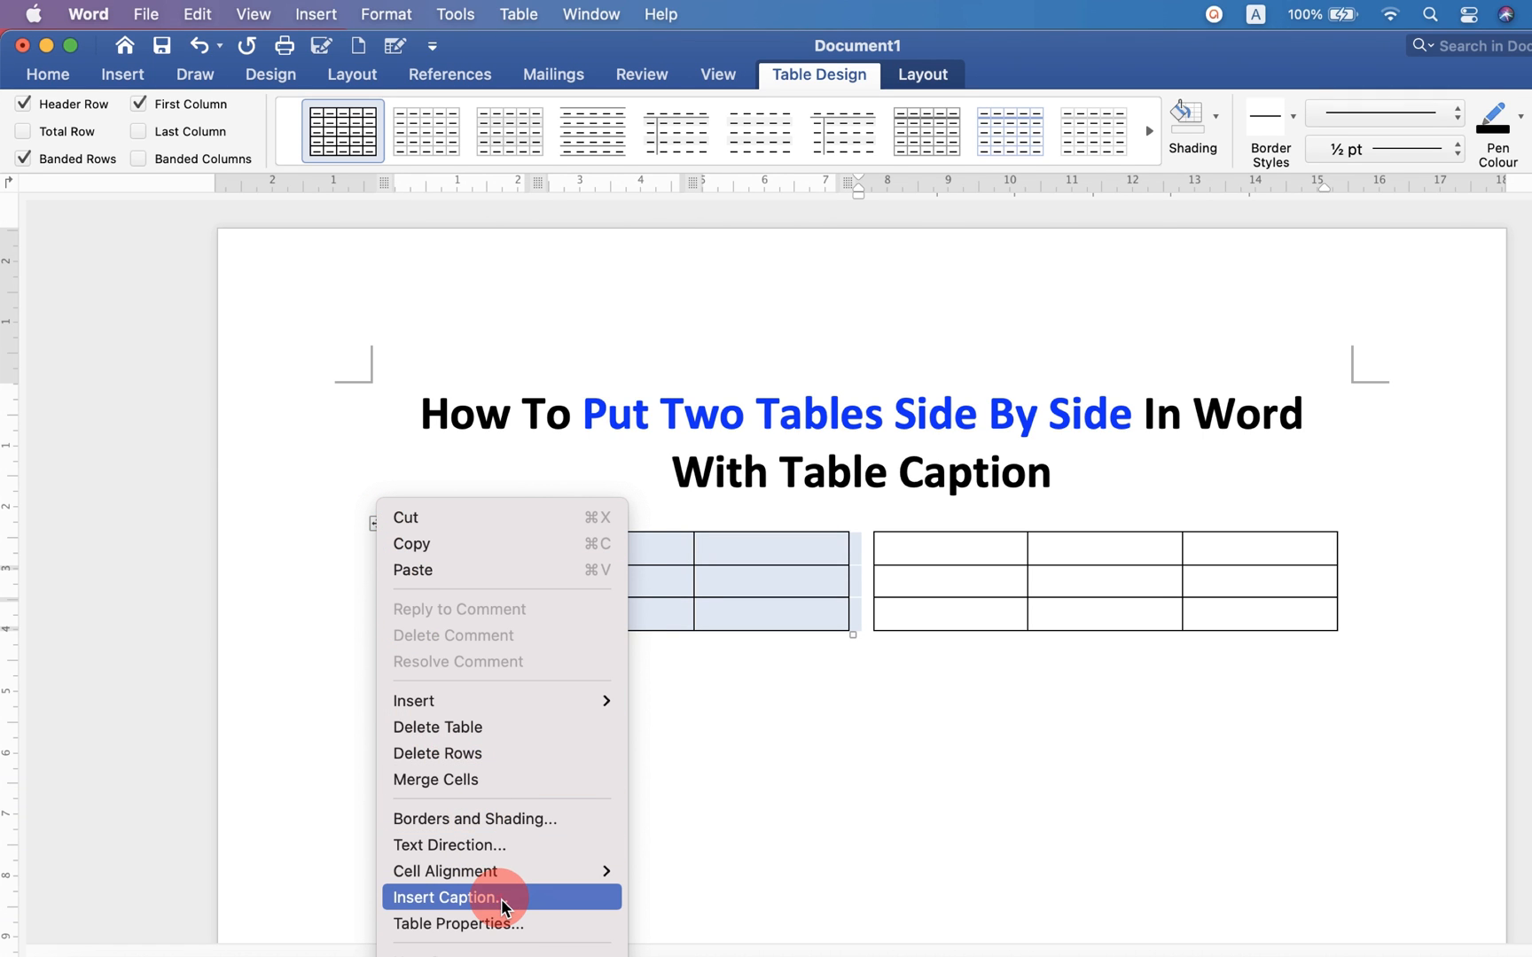
left_click(446, 897)
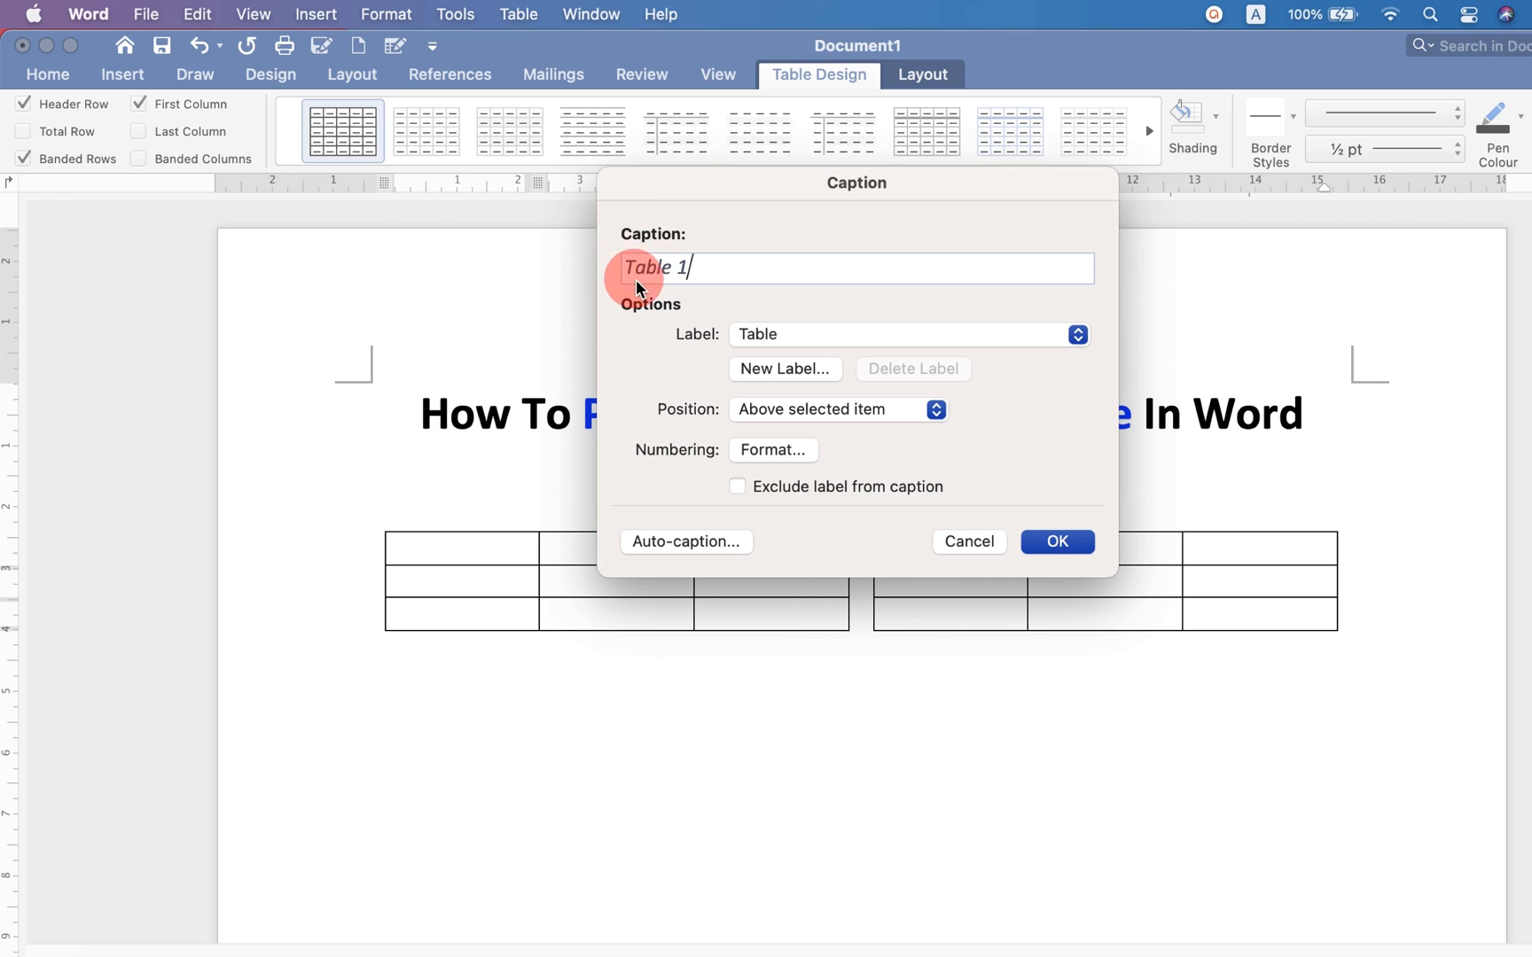
left_click(1055, 540)
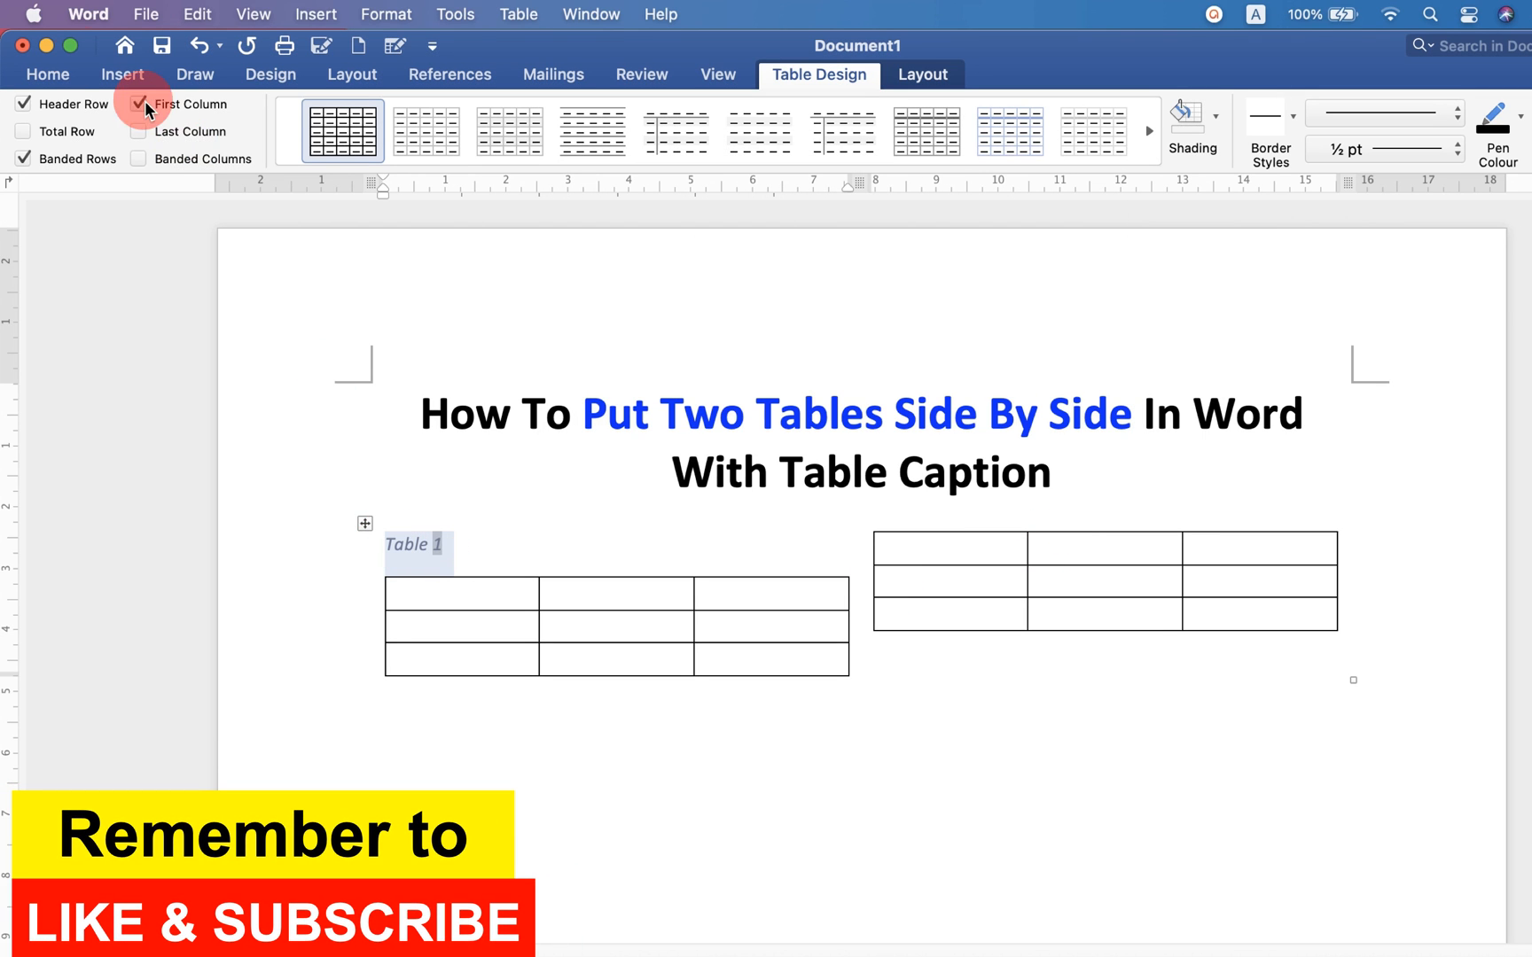
left_click(46, 75)
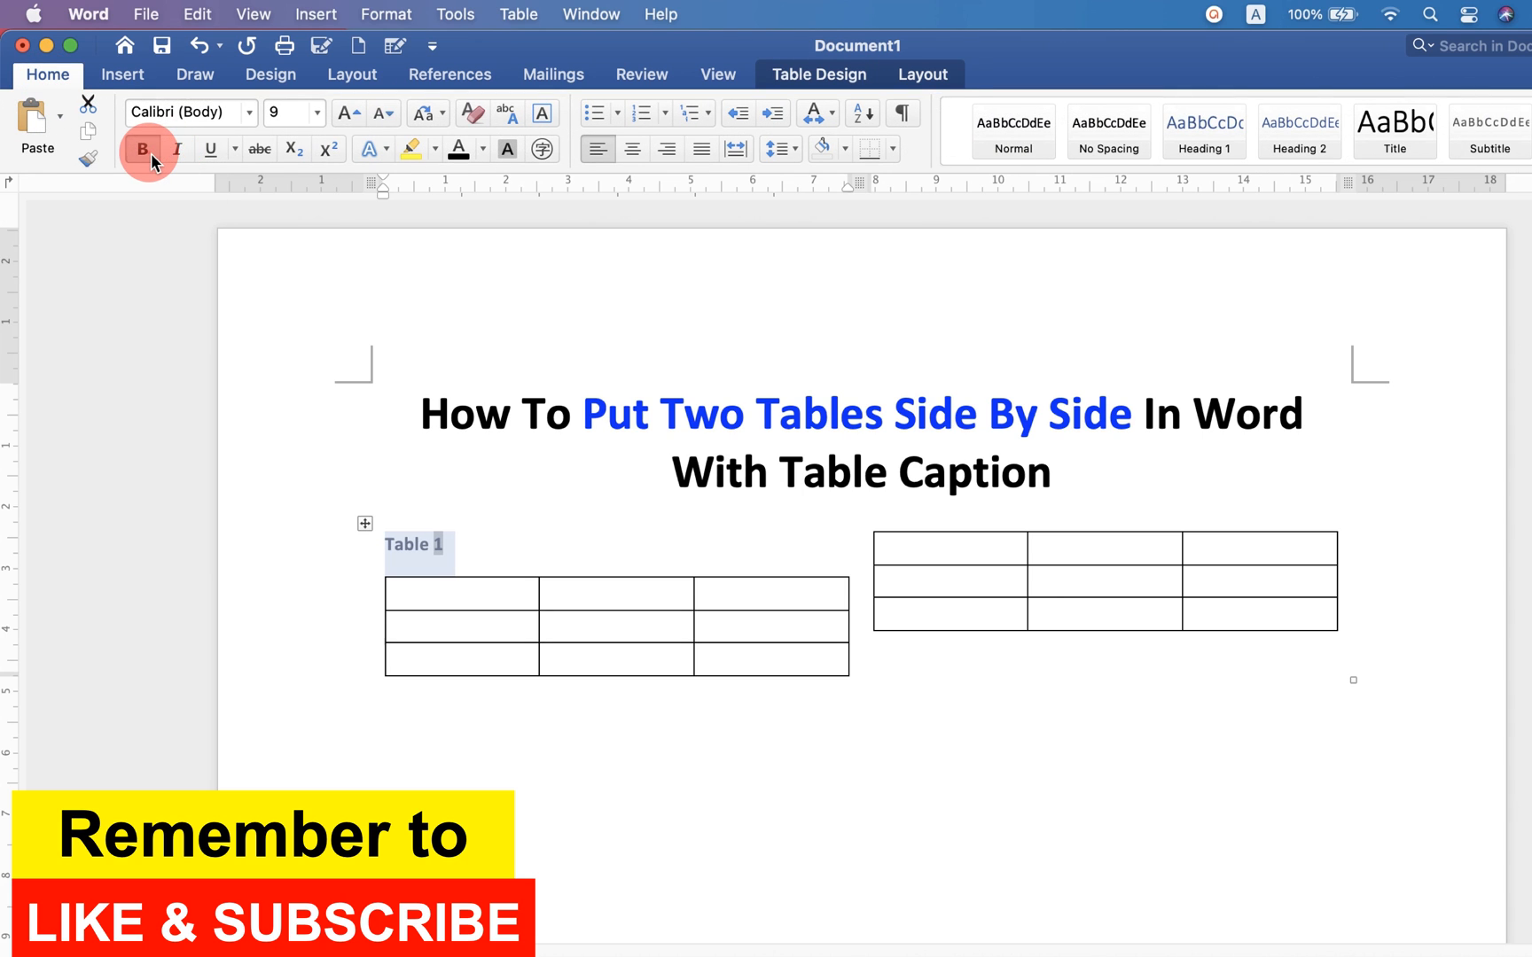
left_click(481, 150)
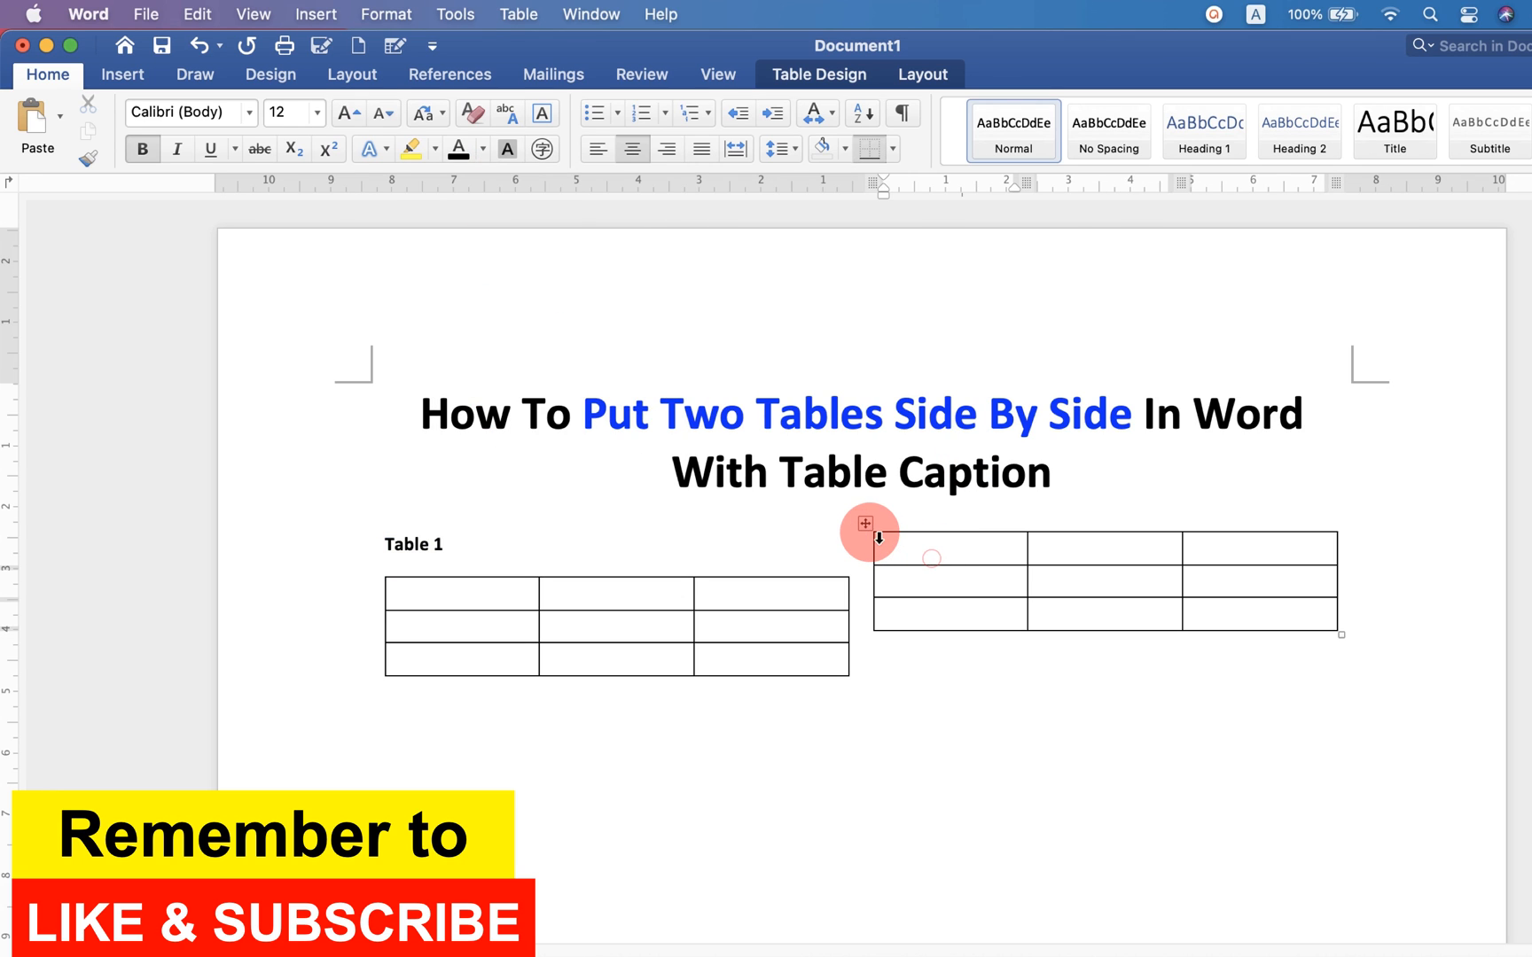
Step: Caption the right table 'Table 2' and select its text for formatting
left_click(866, 523)
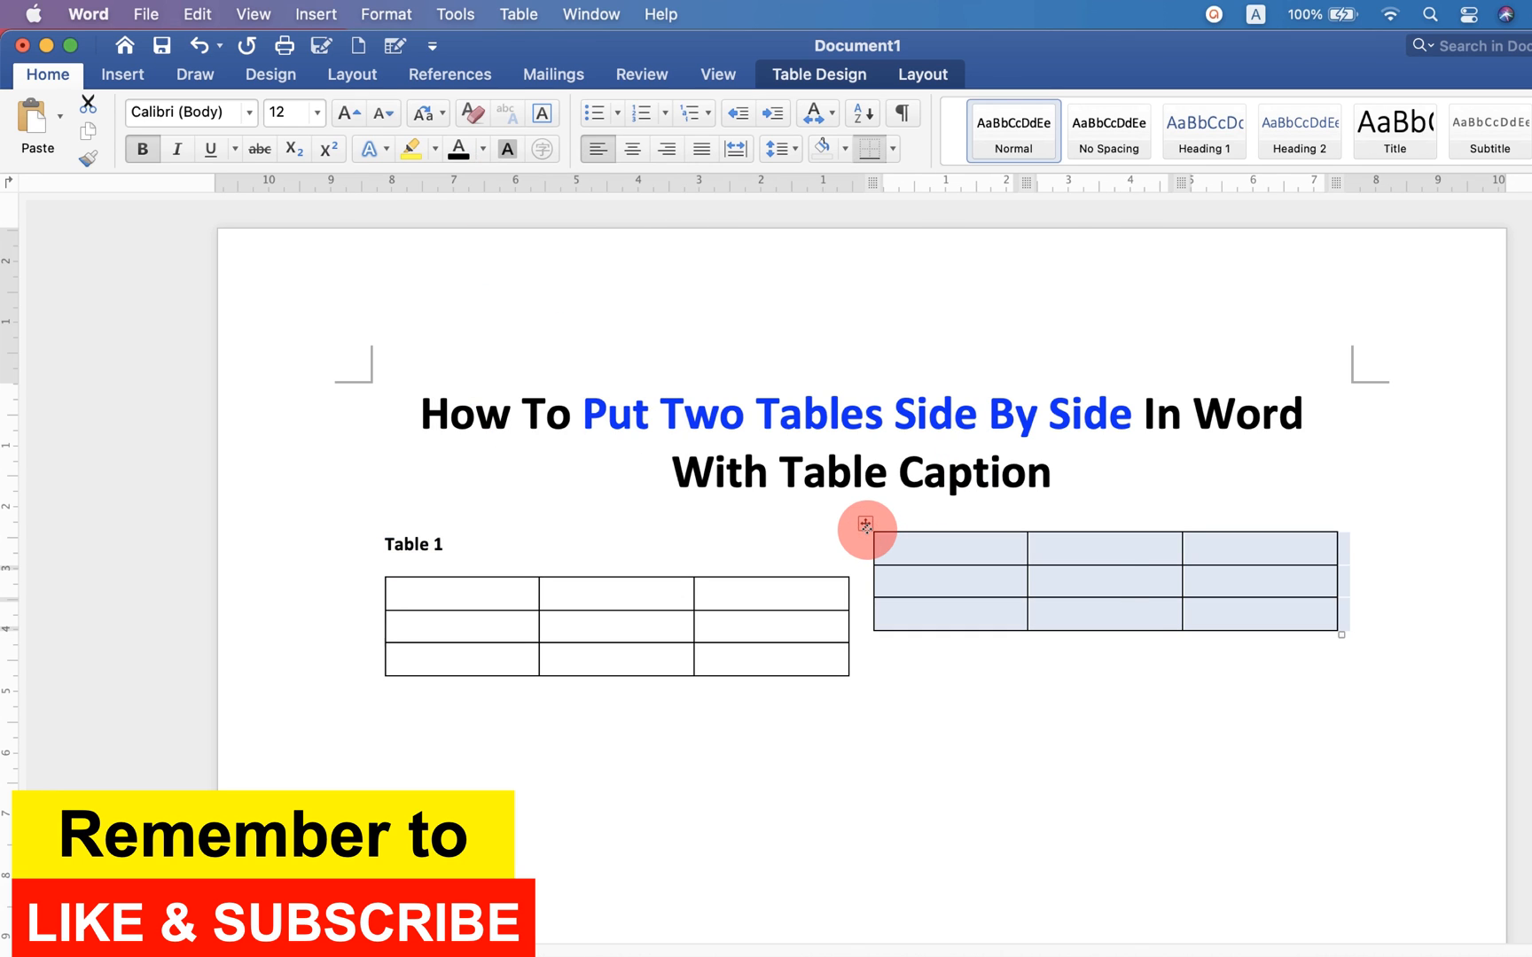
left_click(863, 524)
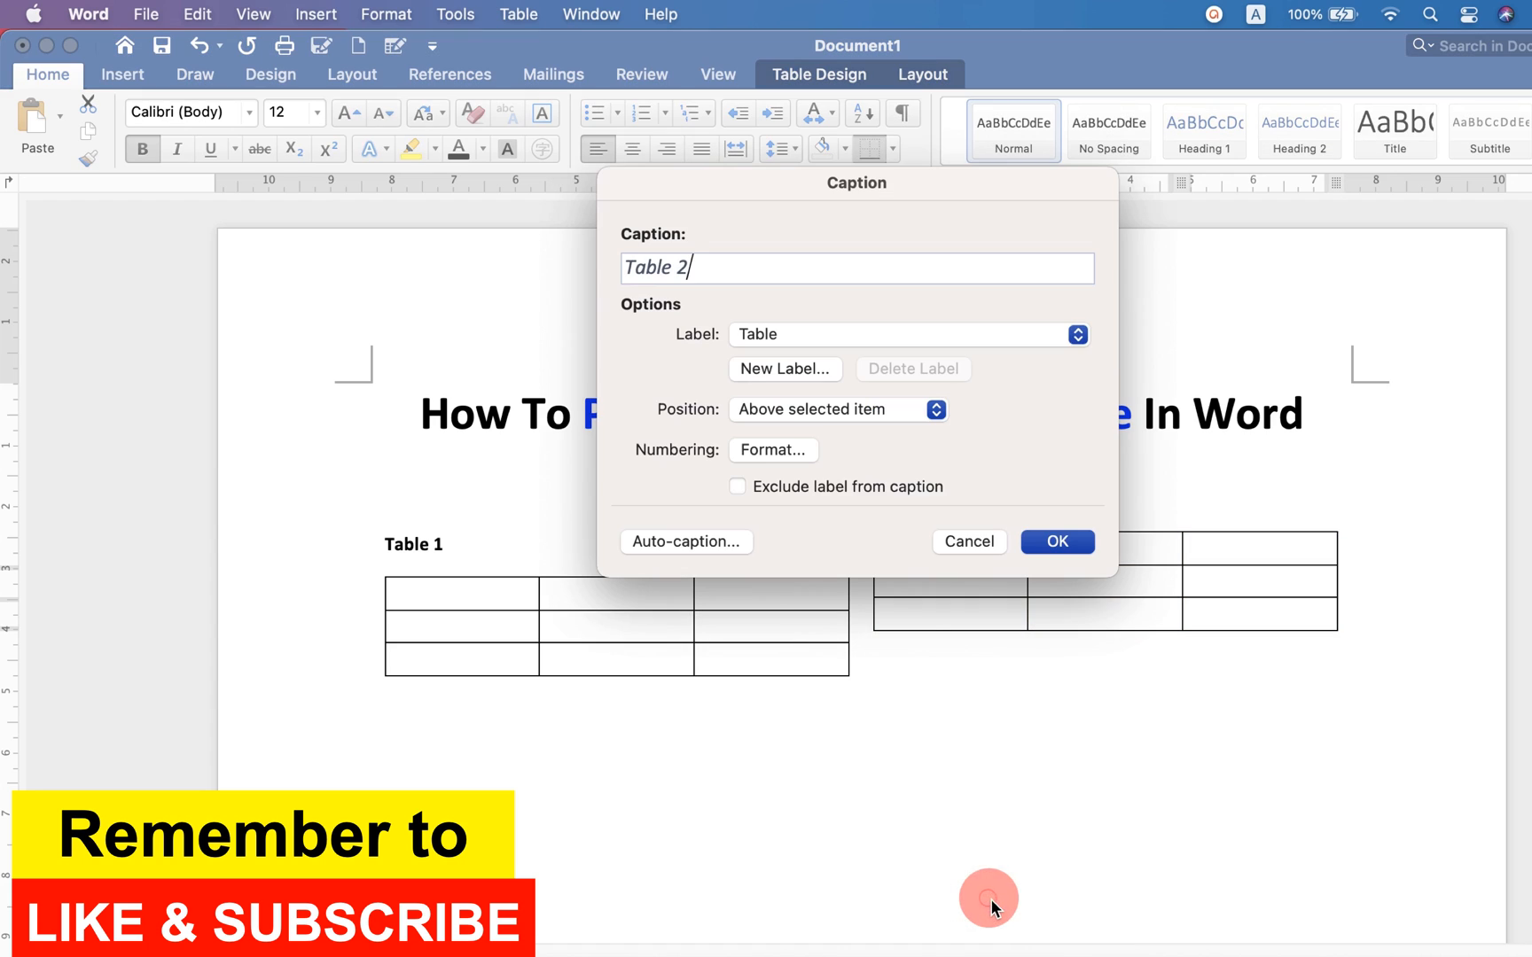
mouse_move(734, 282)
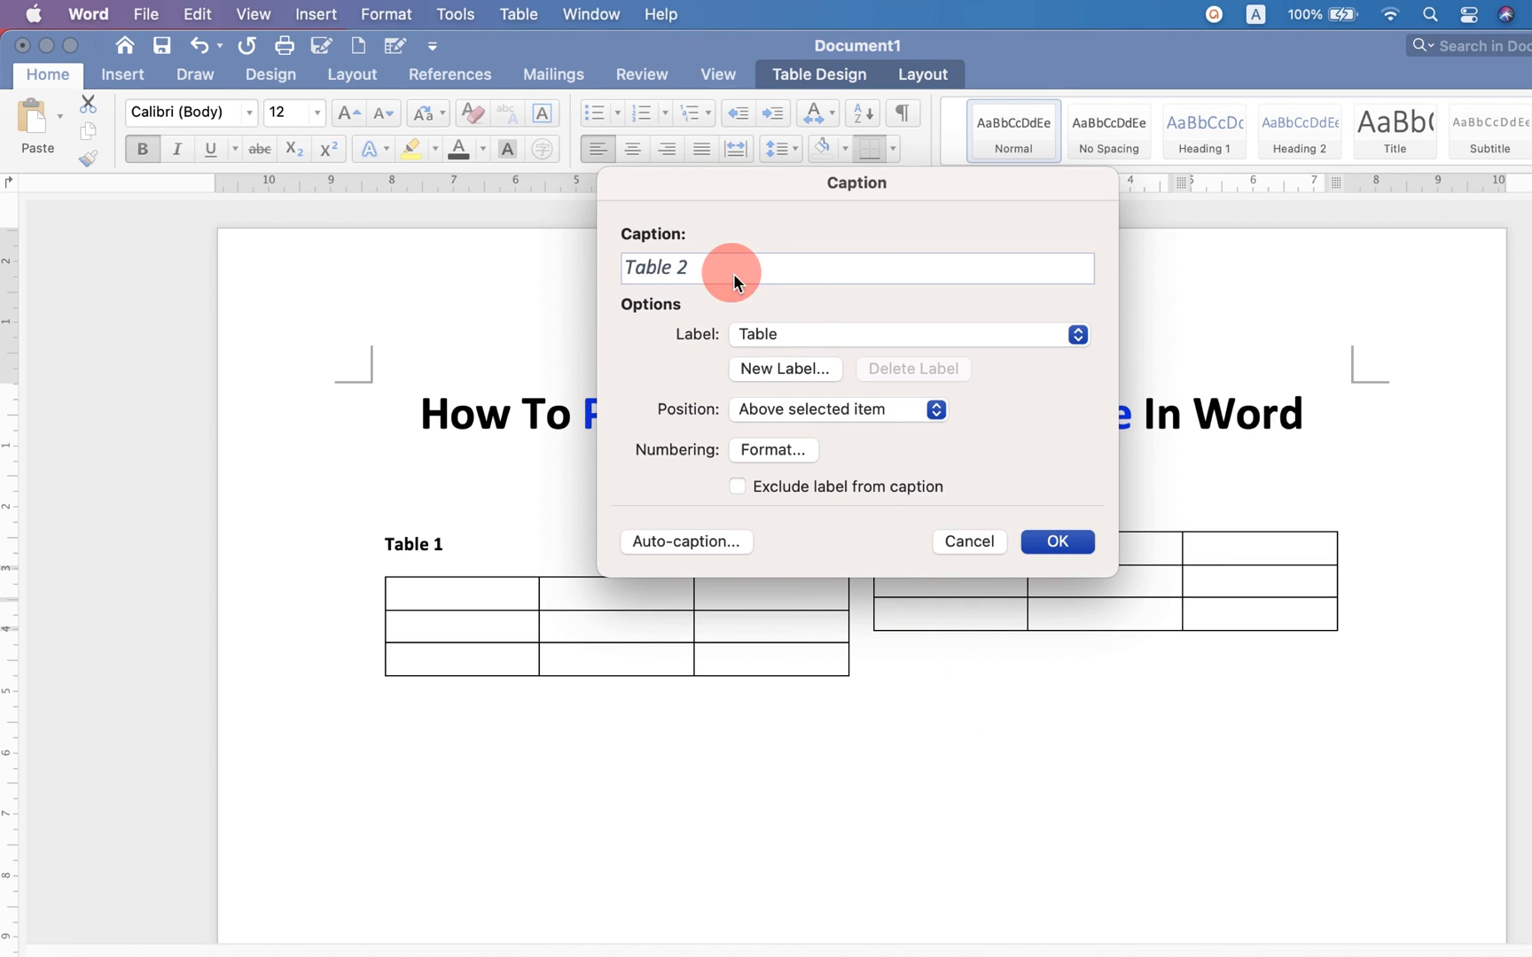
mouse_move(688, 282)
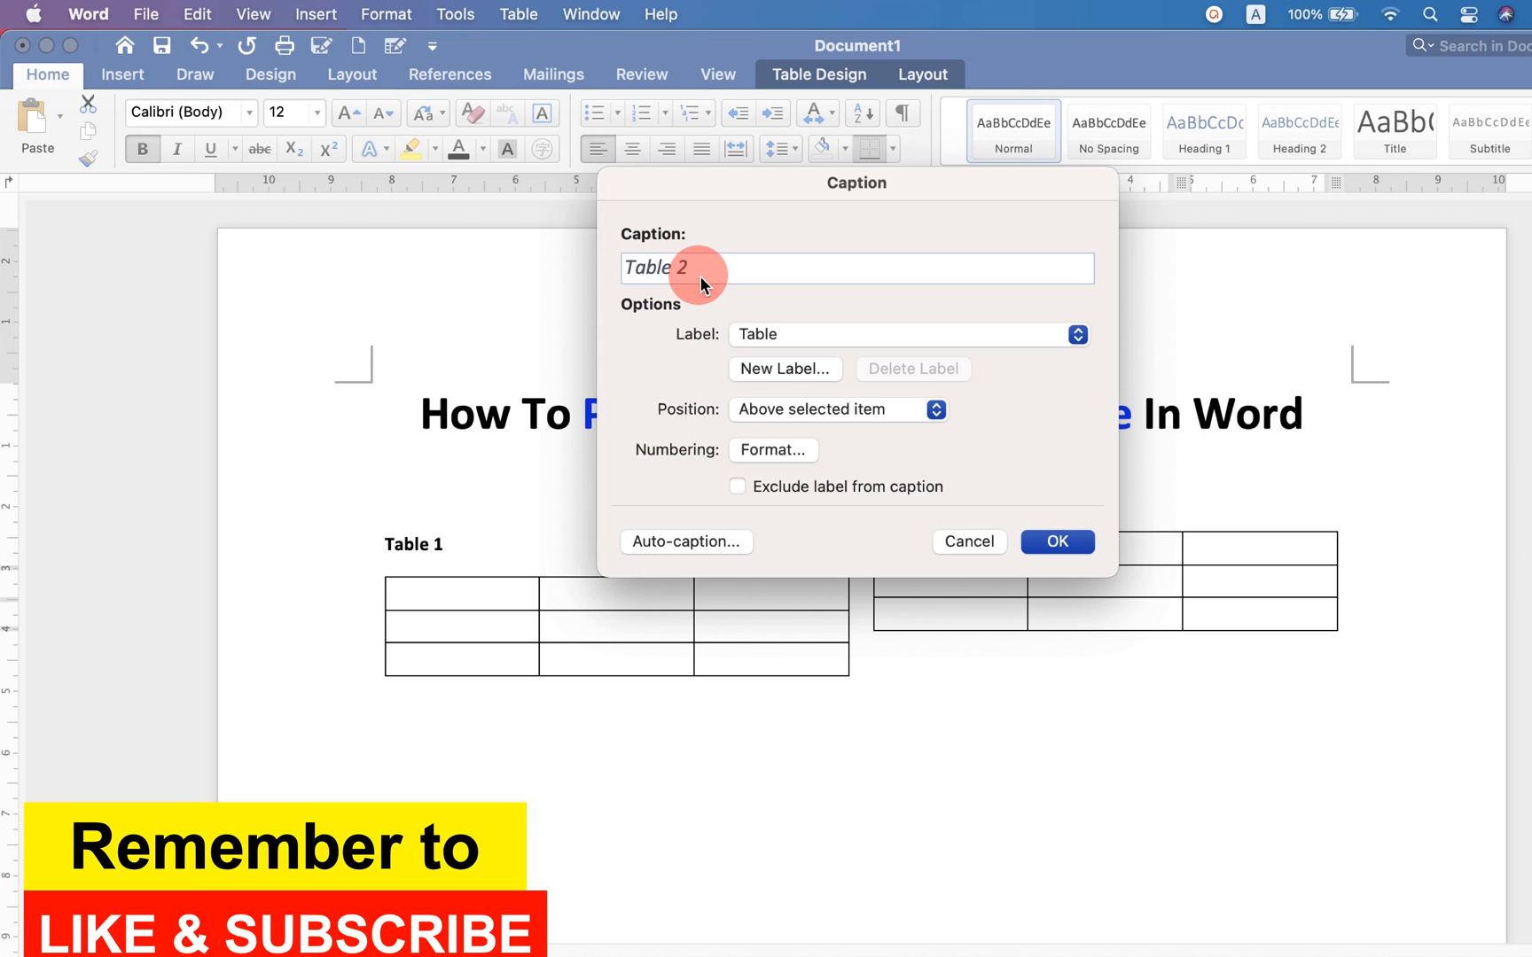
left_click(1056, 541)
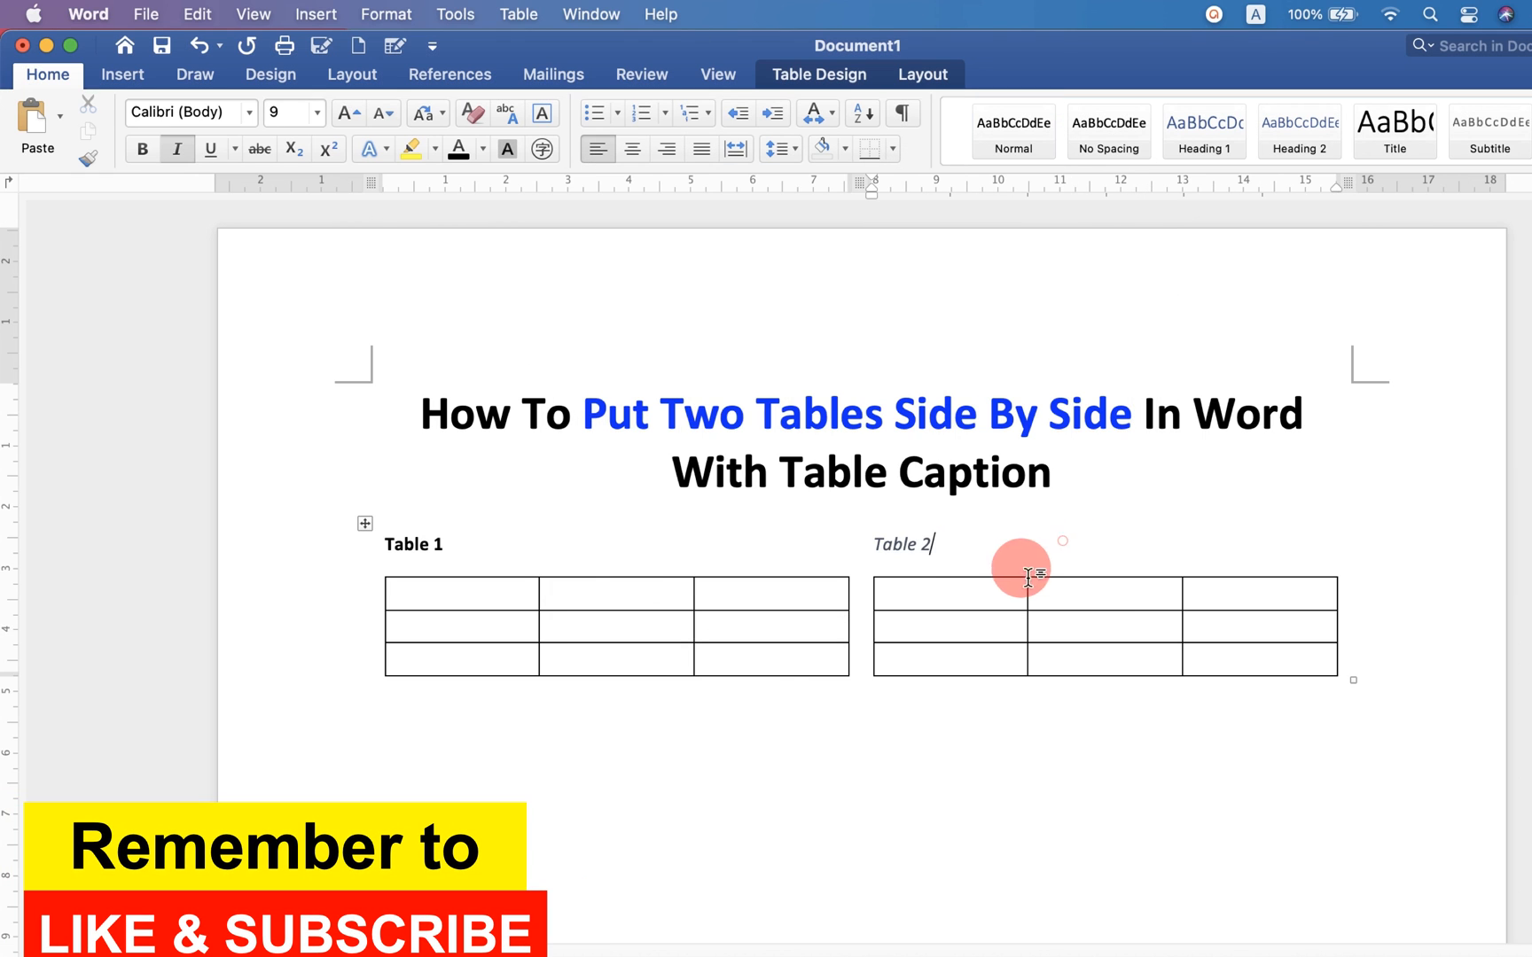
left_click(141, 149)
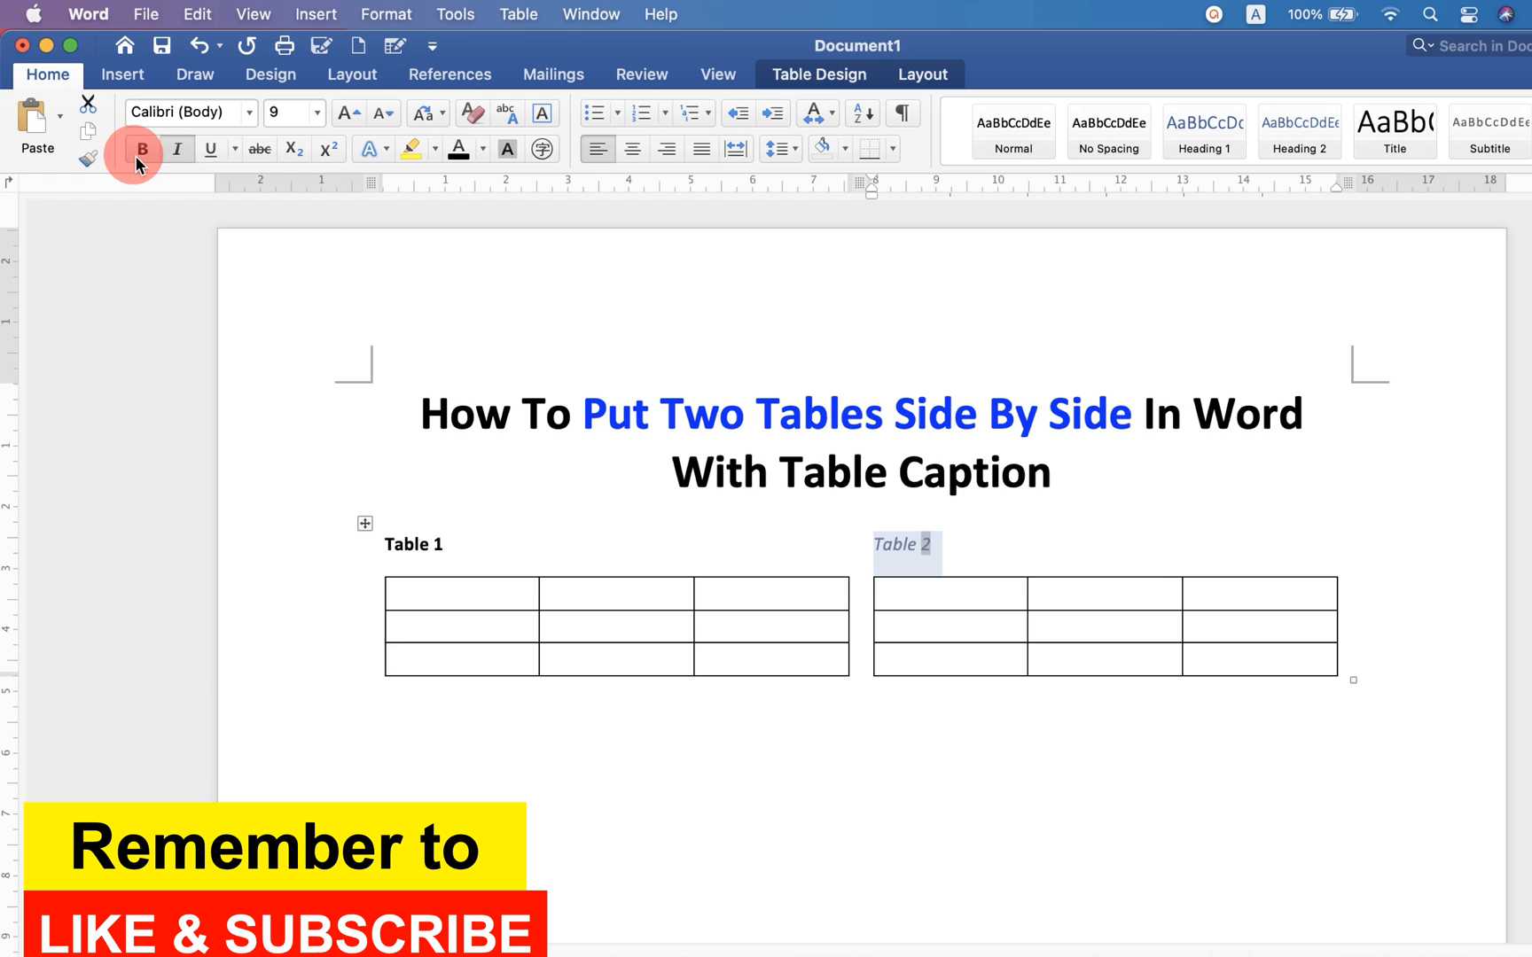